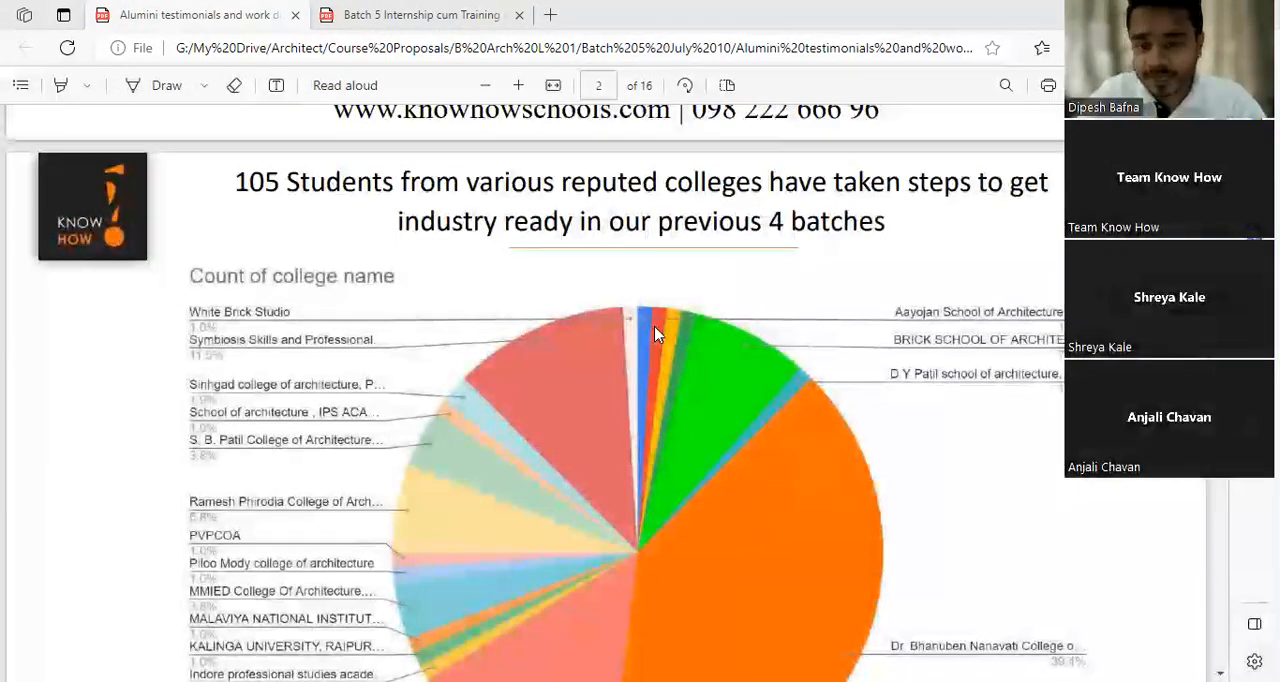
# Scroll down past the college chart to the student feedback and 4.7-rated Google review pages.
pyautogui.scroll(-3)
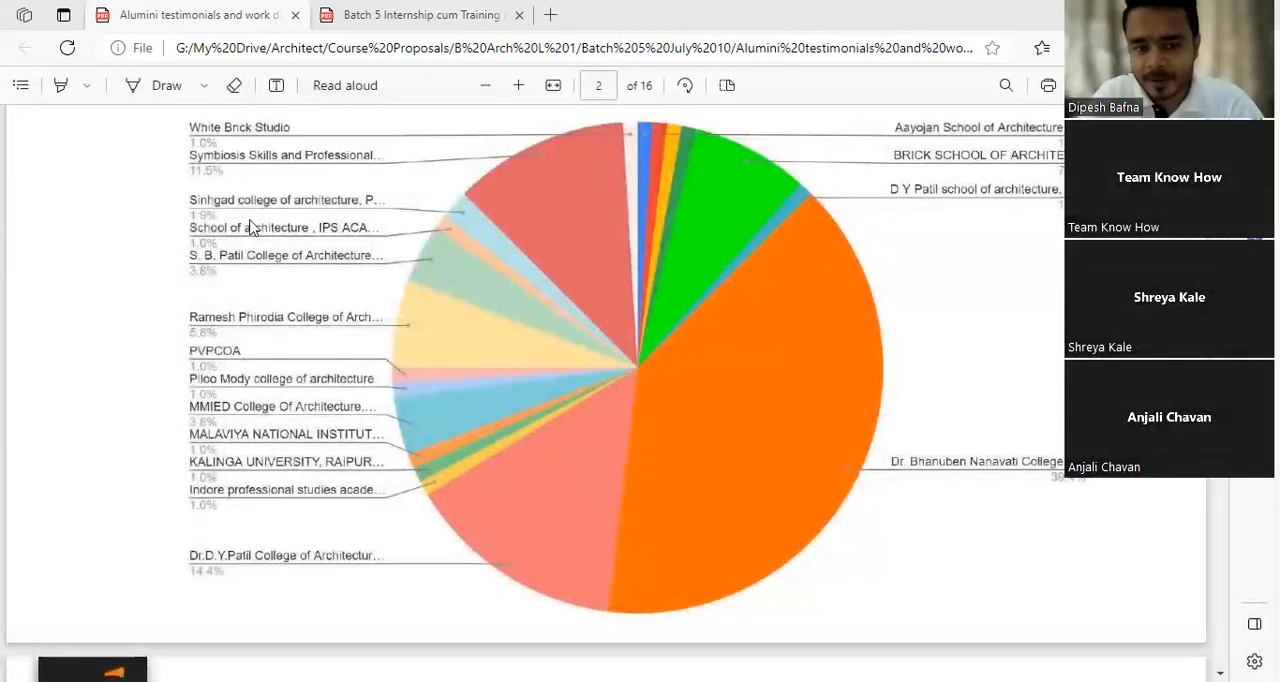
pyautogui.moveTo(904, 480)
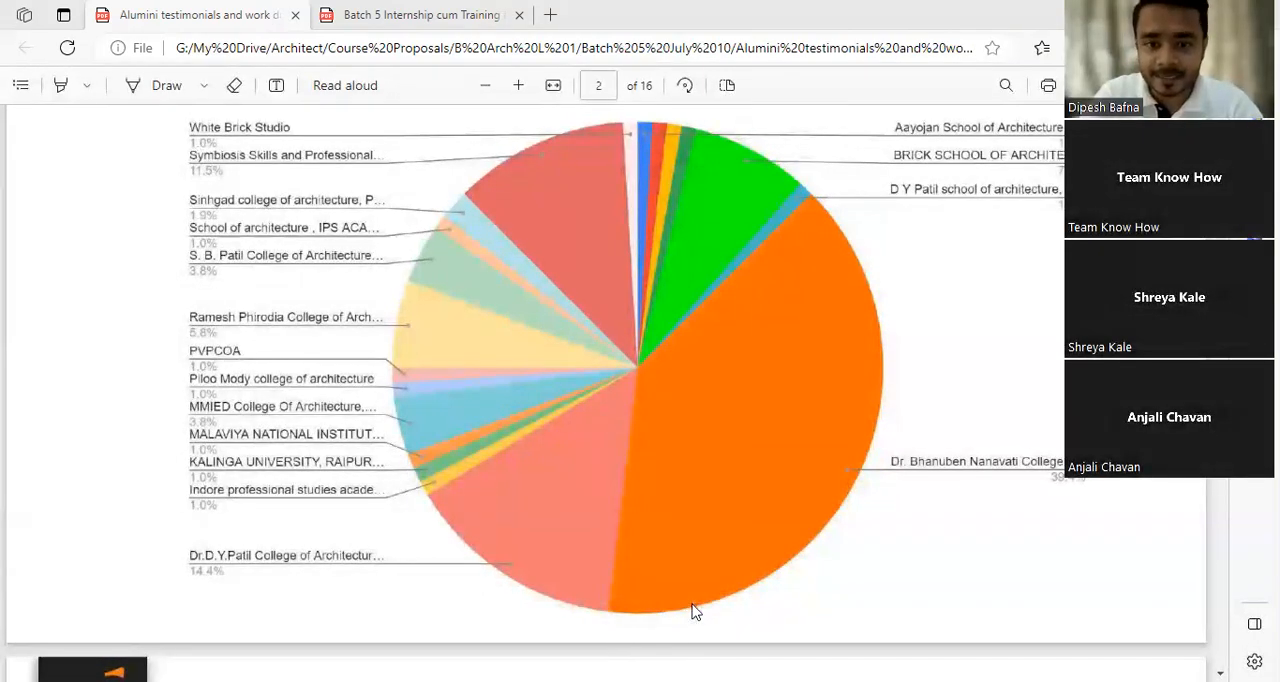
pyautogui.moveTo(704, 416)
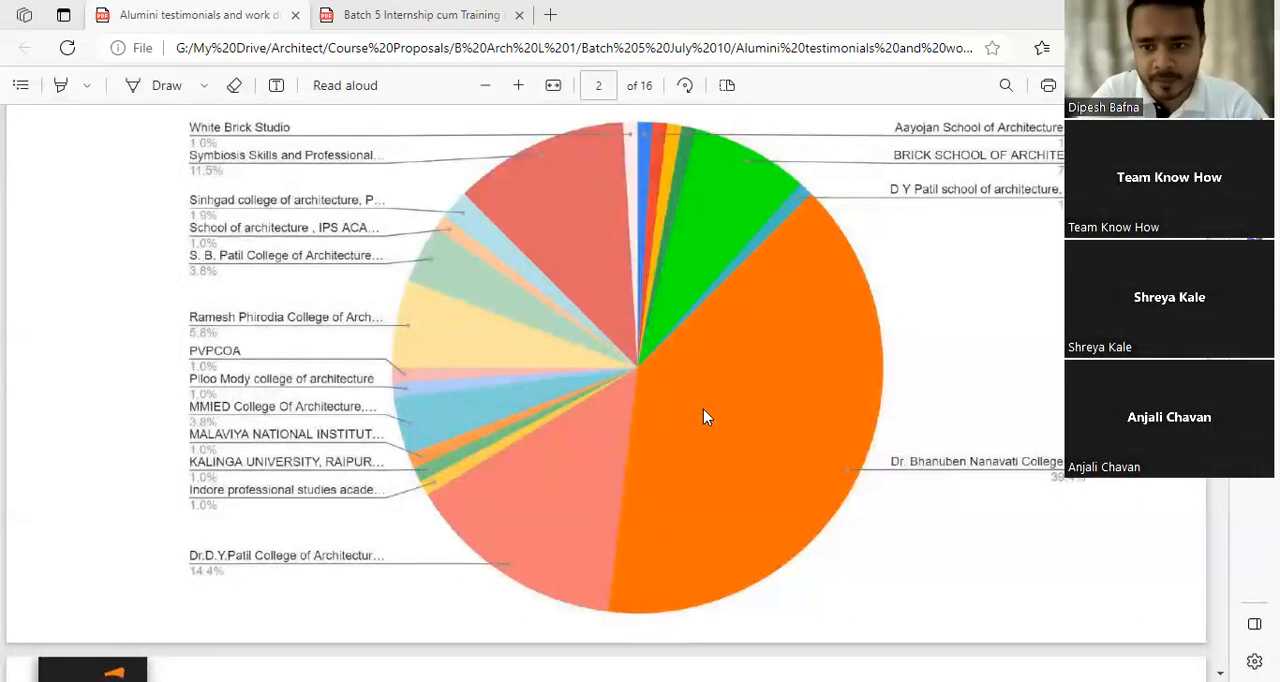
pyautogui.moveTo(584, 552)
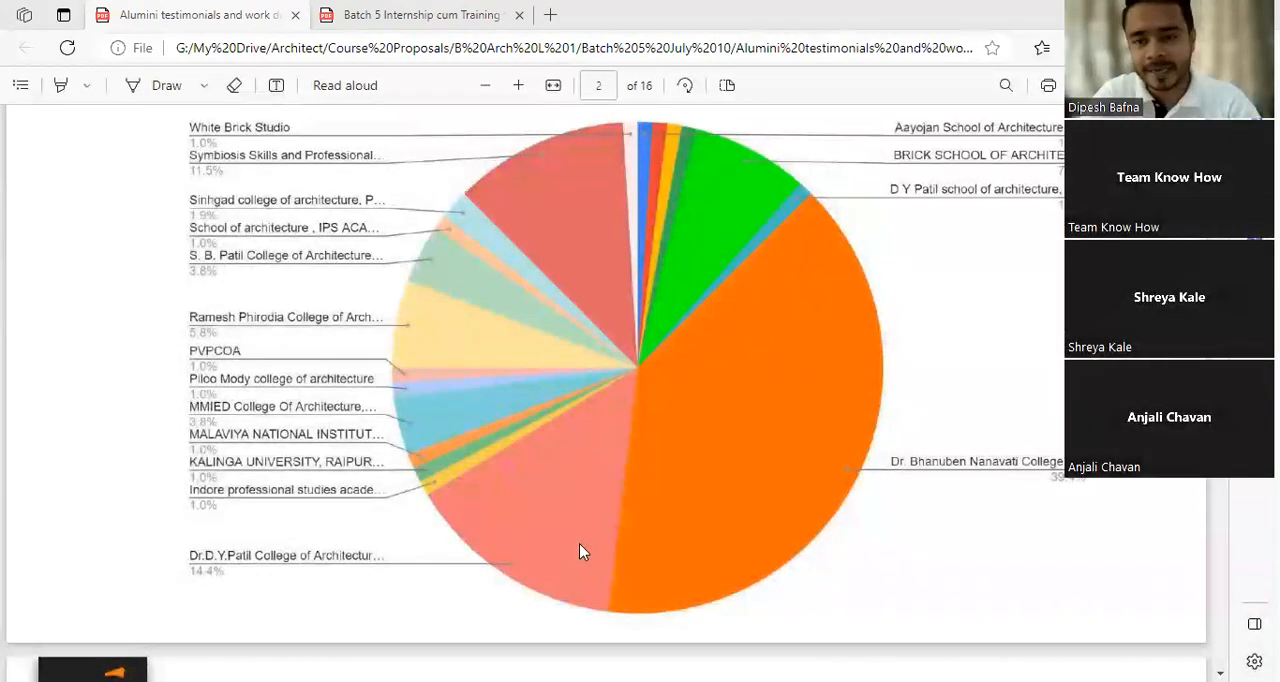
pyautogui.scroll(-3)
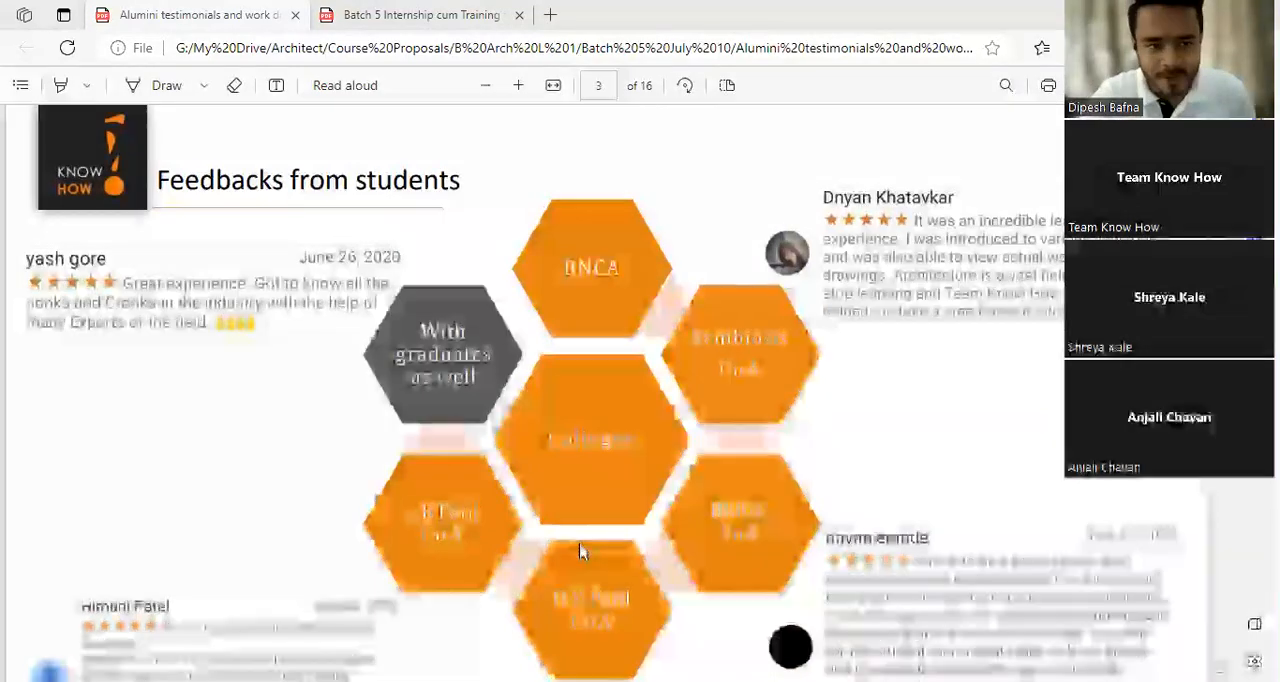
pyautogui.scroll(-3)
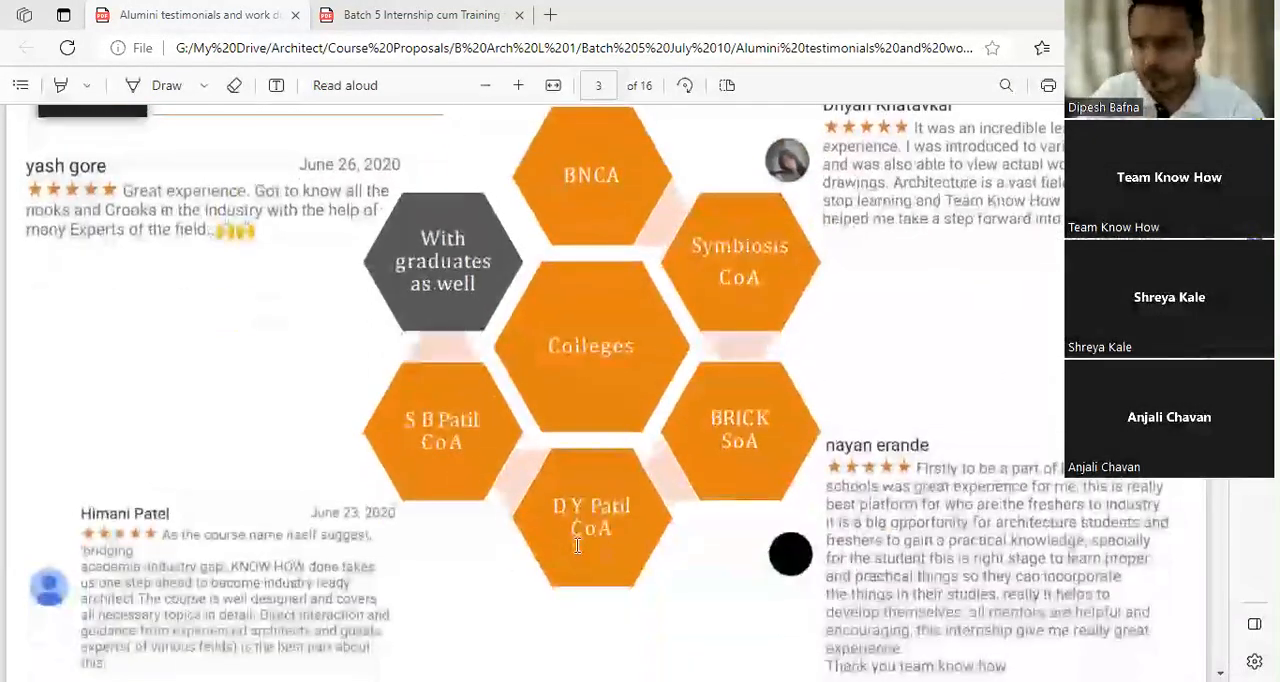
pyautogui.scroll(-3)
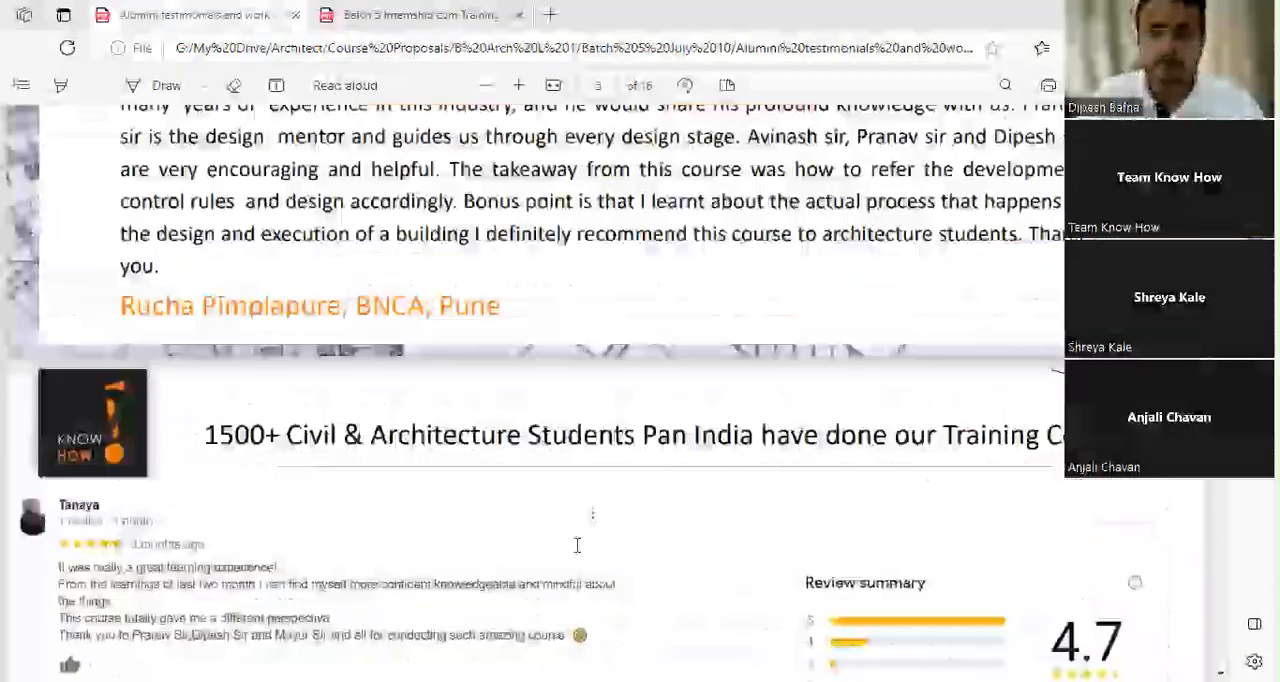
pyautogui.scroll(-3)
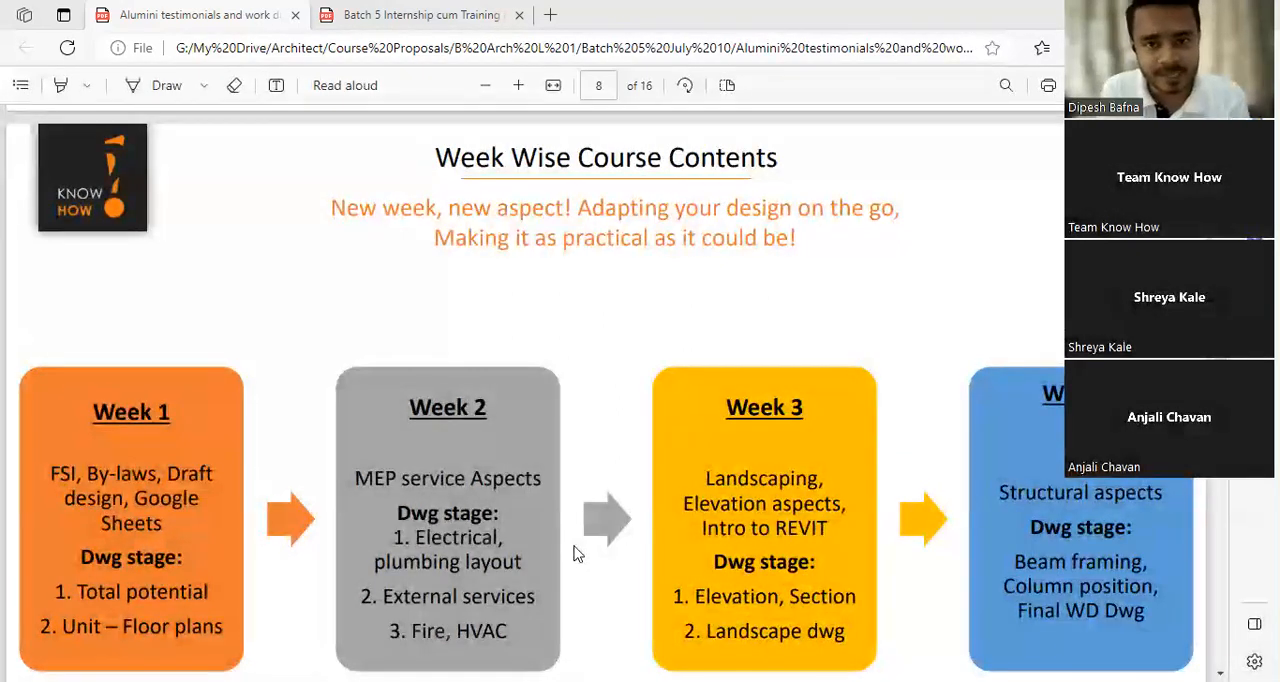
pyautogui.scroll(-3)
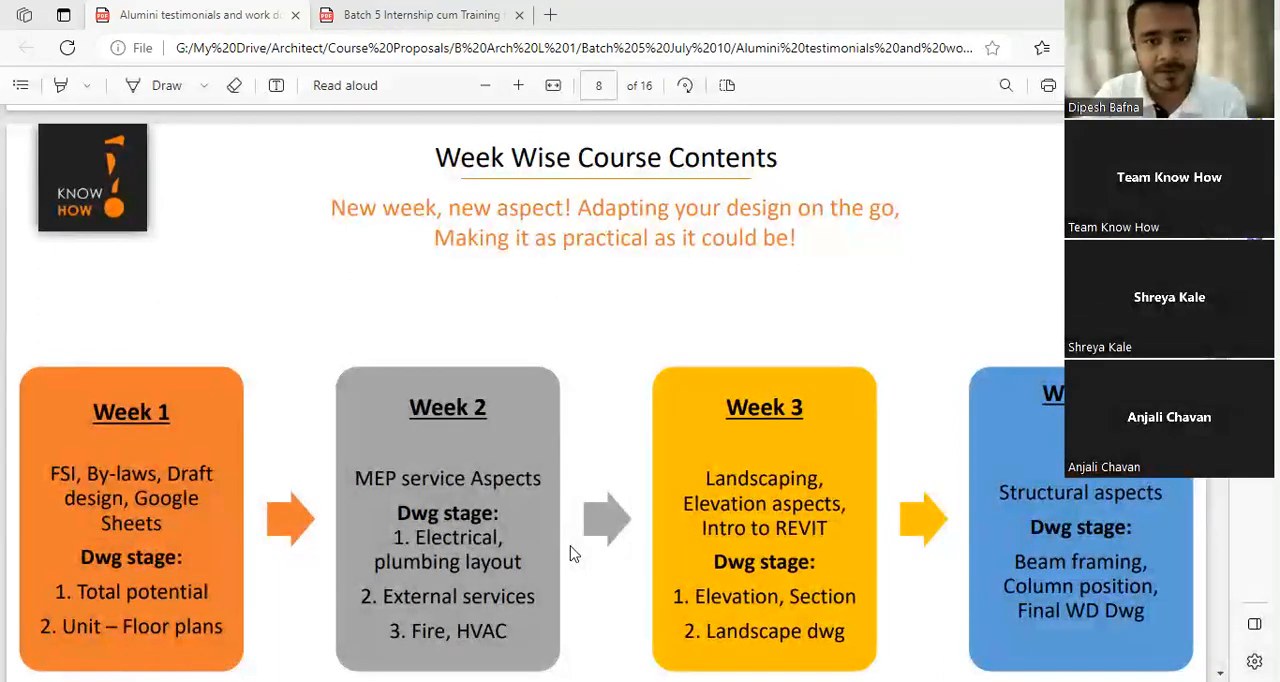
pyautogui.scroll(-3)
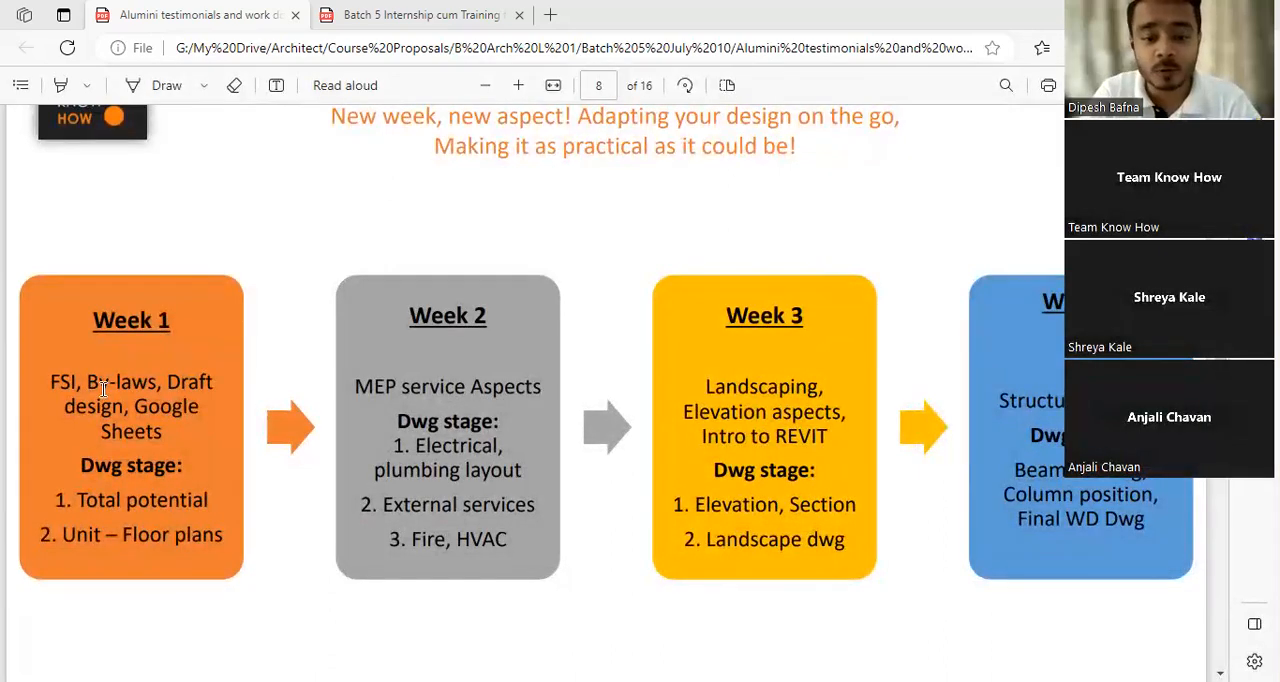
pyautogui.moveTo(284, 544)
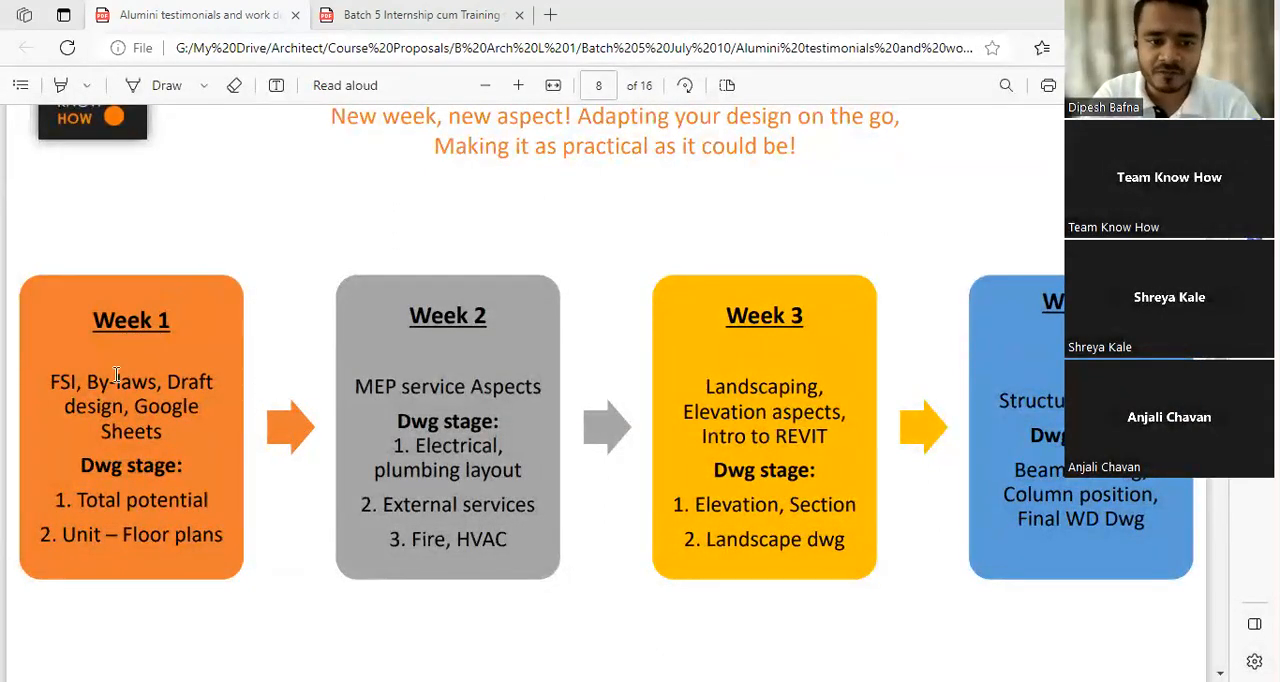
pyautogui.moveTo(128, 532)
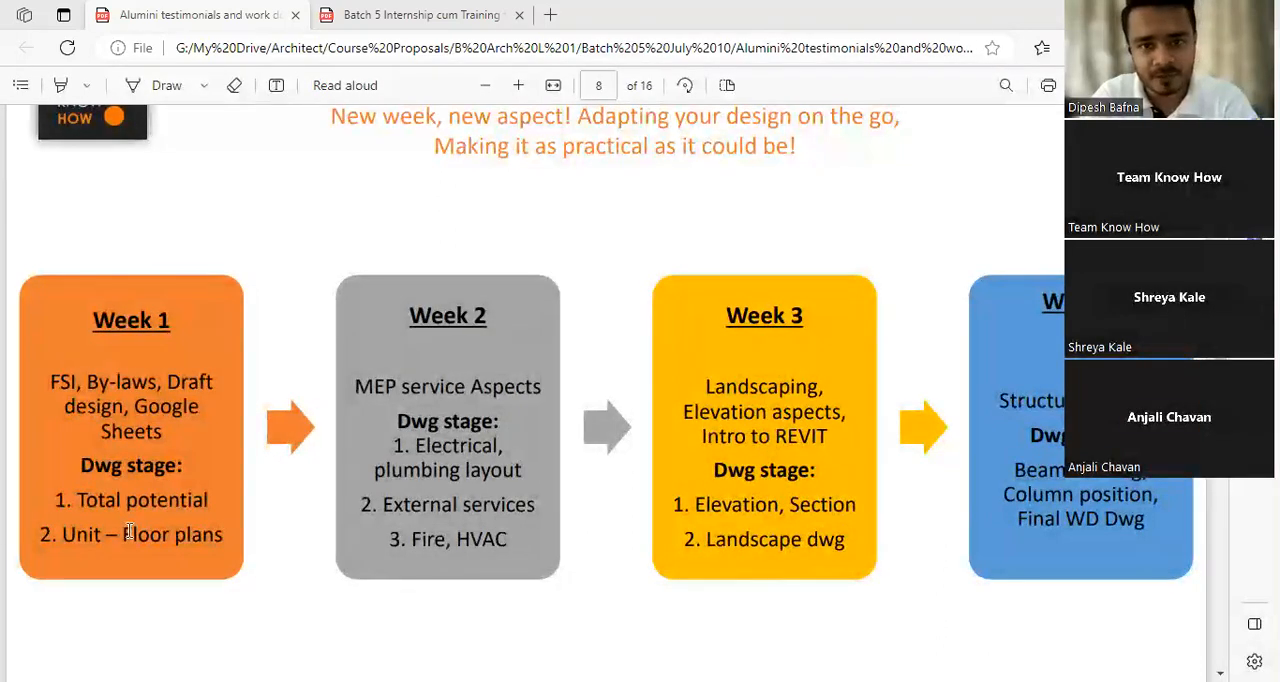
pyautogui.moveTo(564, 610)
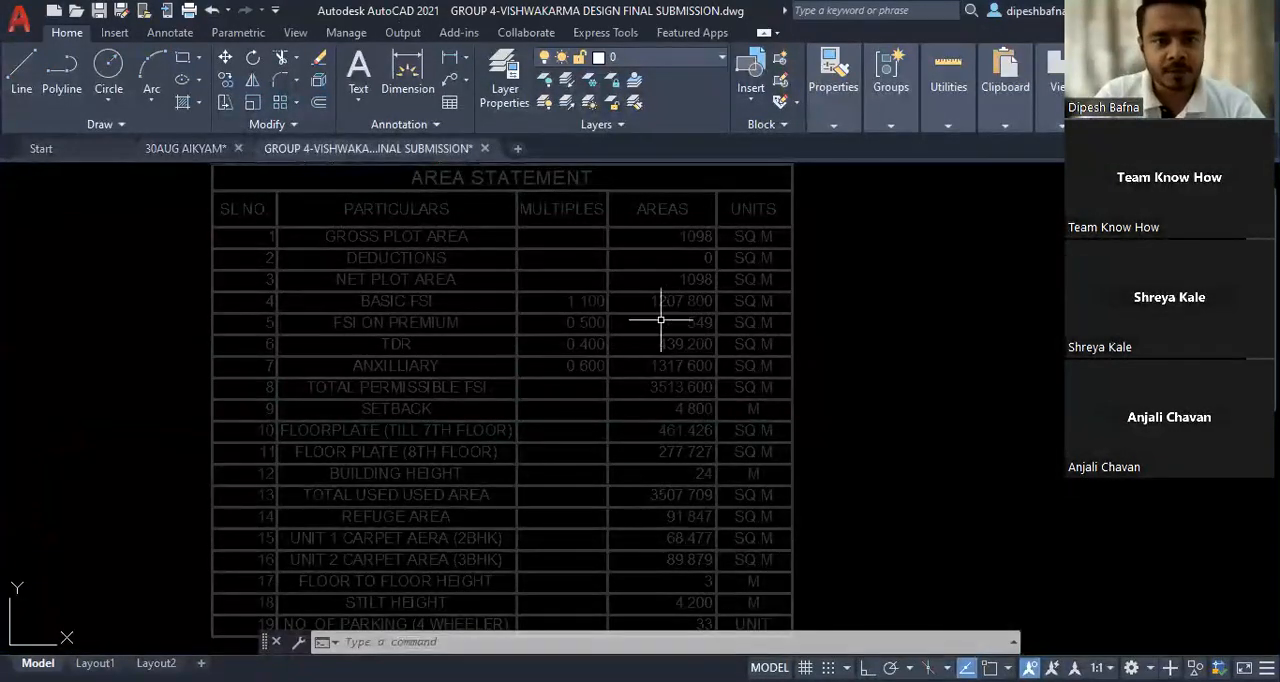
pyautogui.moveTo(340, 320)
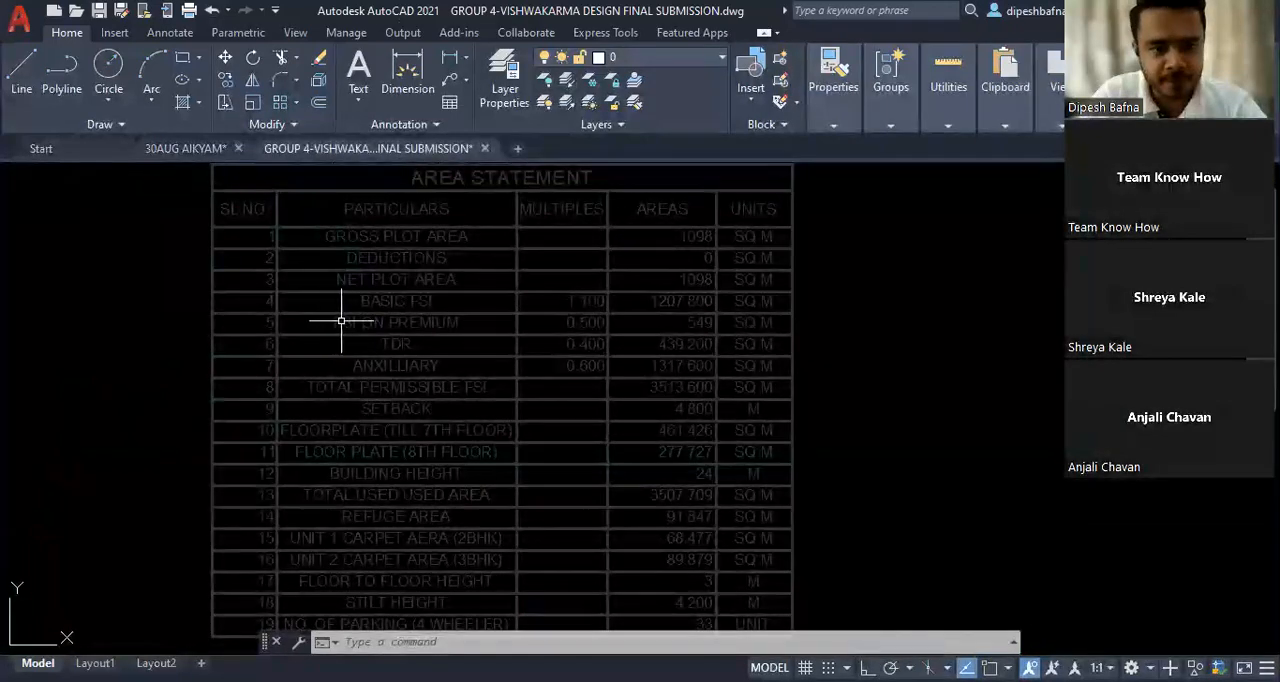
# Bring the AutoCAD drawing's Area Statement table with FSI and carpet areas into view.
pyautogui.click(396, 322)
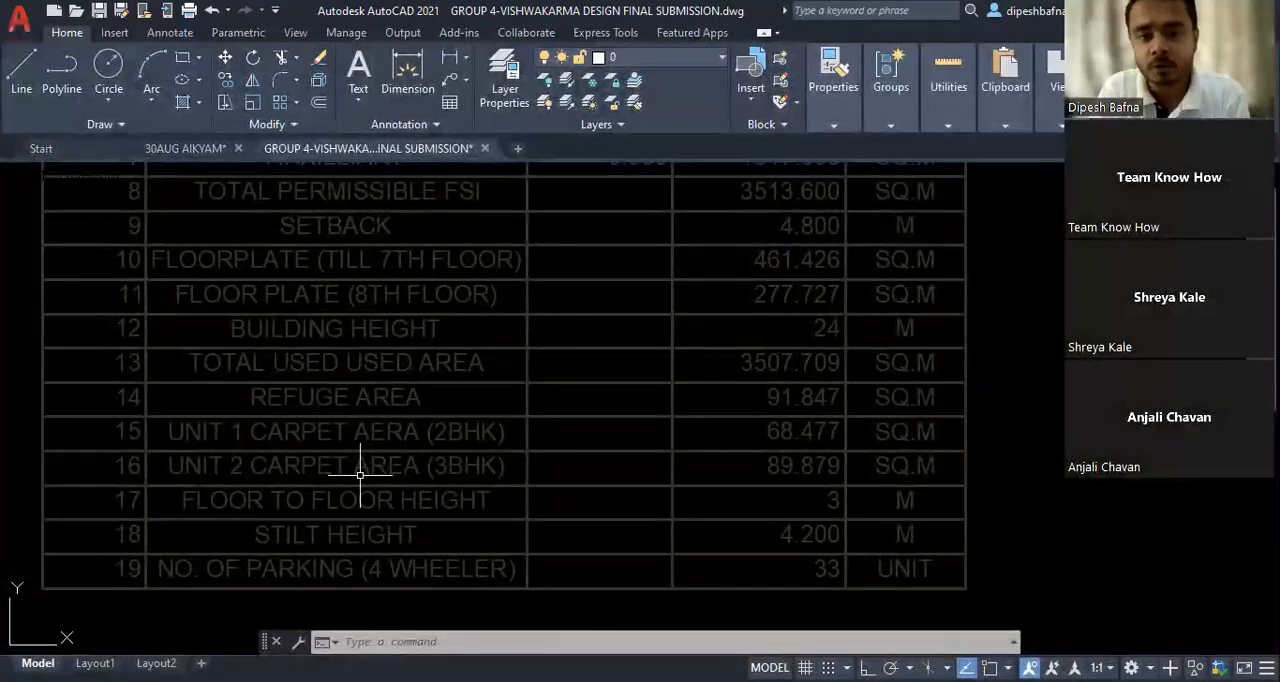
pyautogui.moveTo(364, 516)
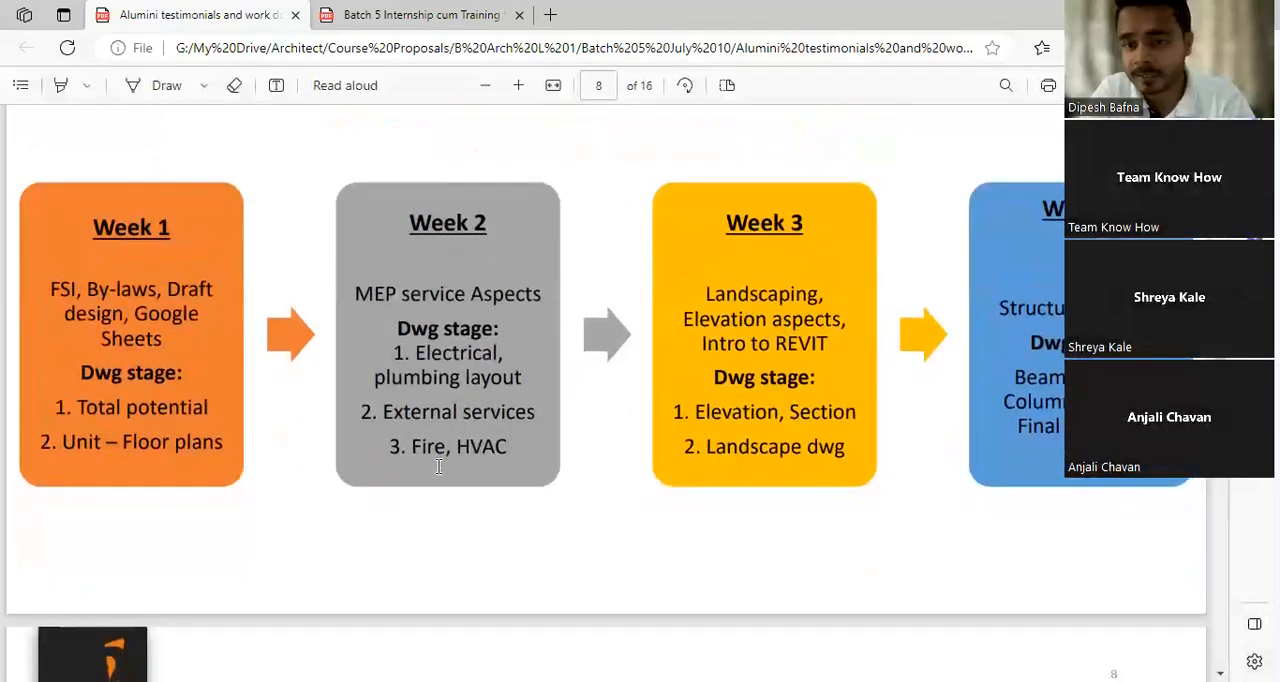
pyautogui.moveTo(668, 612)
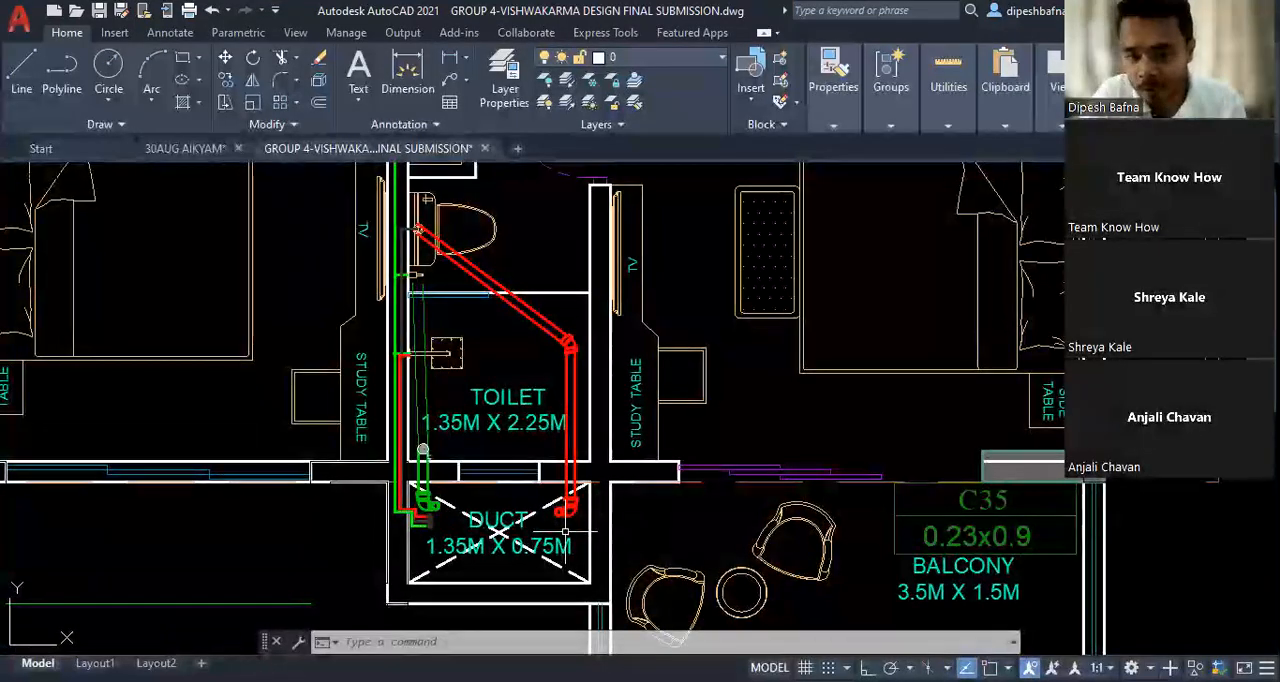
# Zoom into the toilet and duct area with its red and green plumbing lines.
pyautogui.scroll(-3)
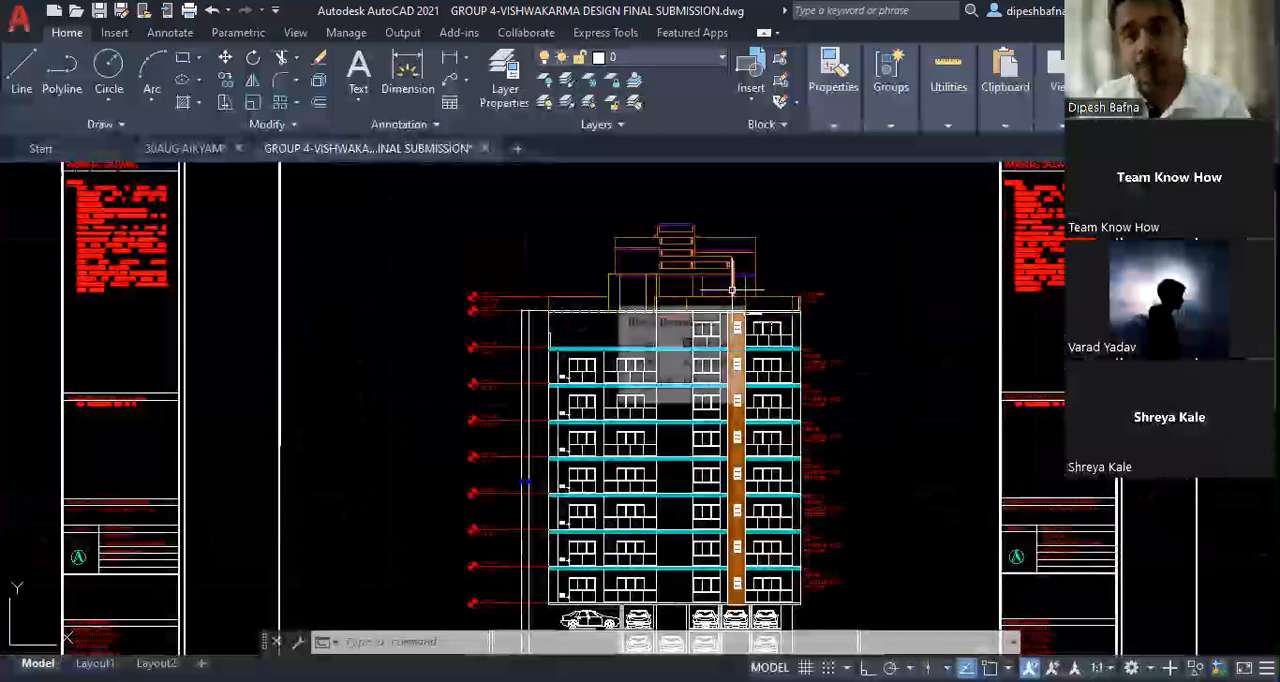
pyautogui.moveTo(670, 350)
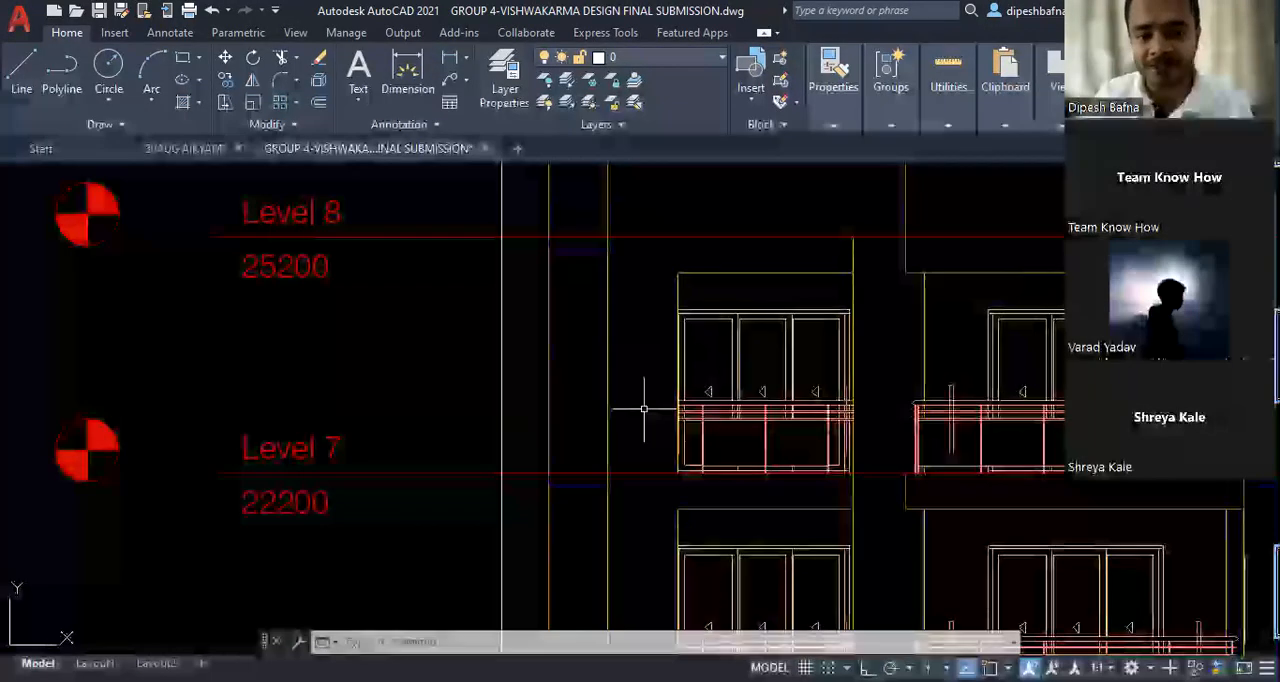
pyautogui.scroll(-3)
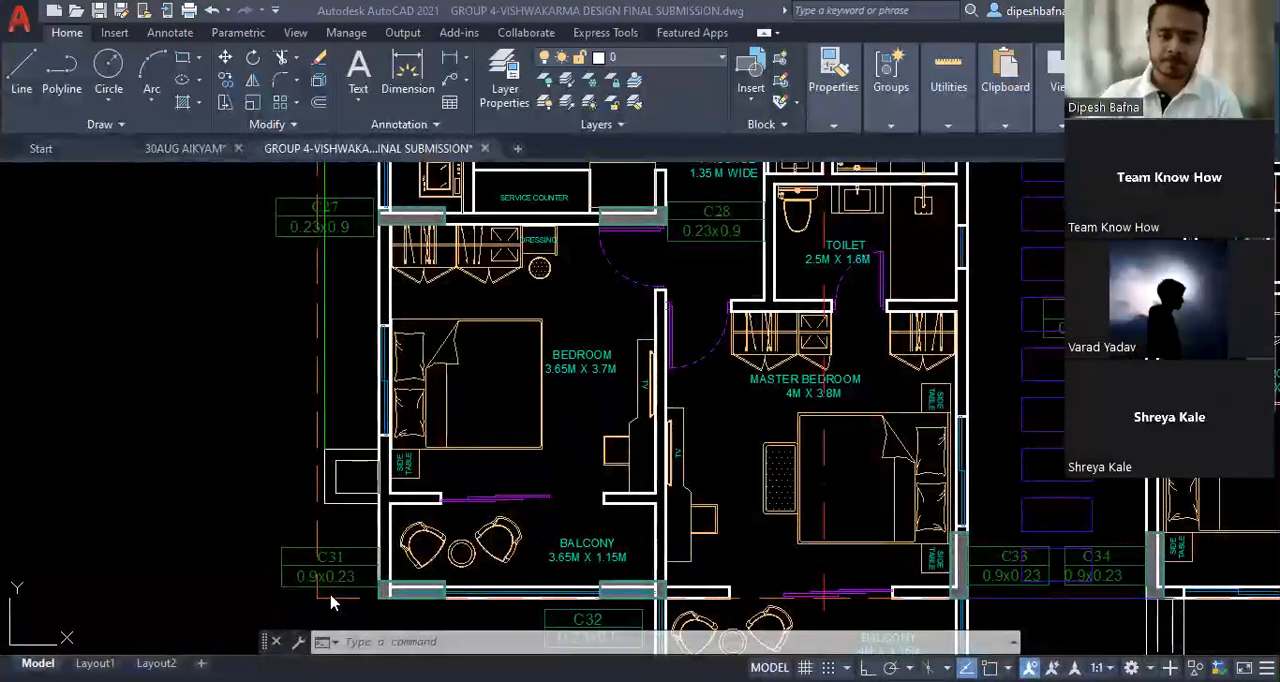
pyautogui.moveTo(270, 442)
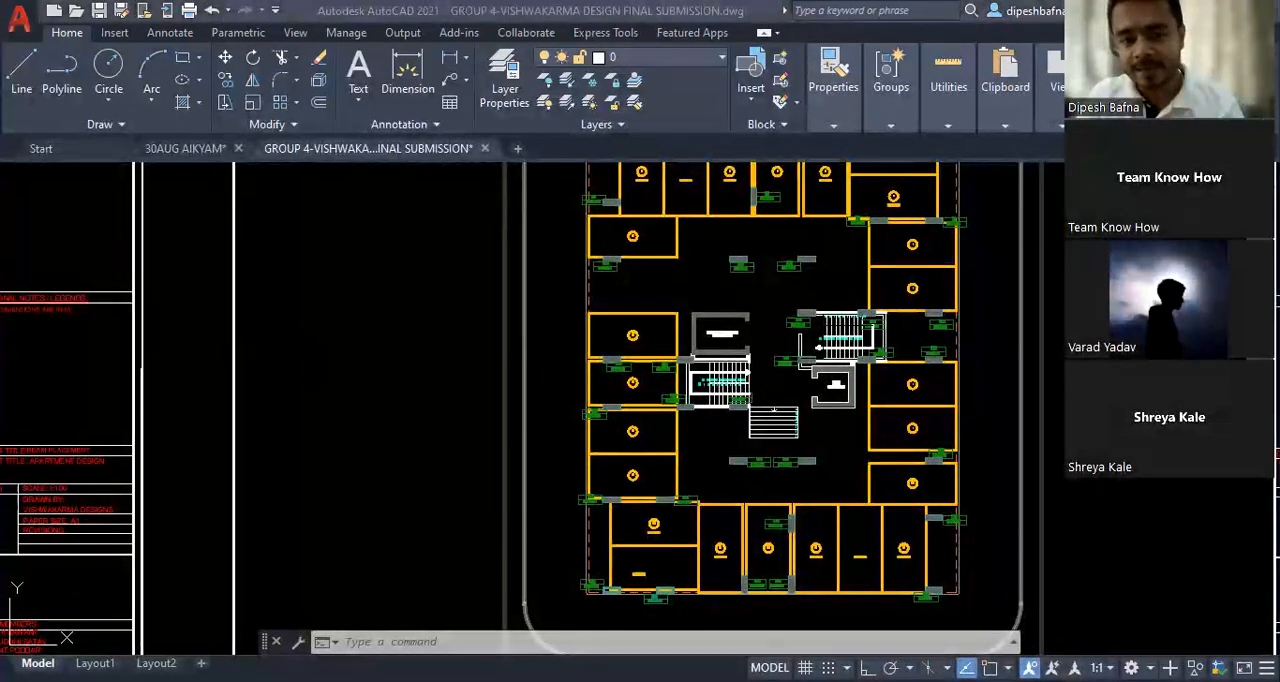
pyautogui.moveTo(384, 378)
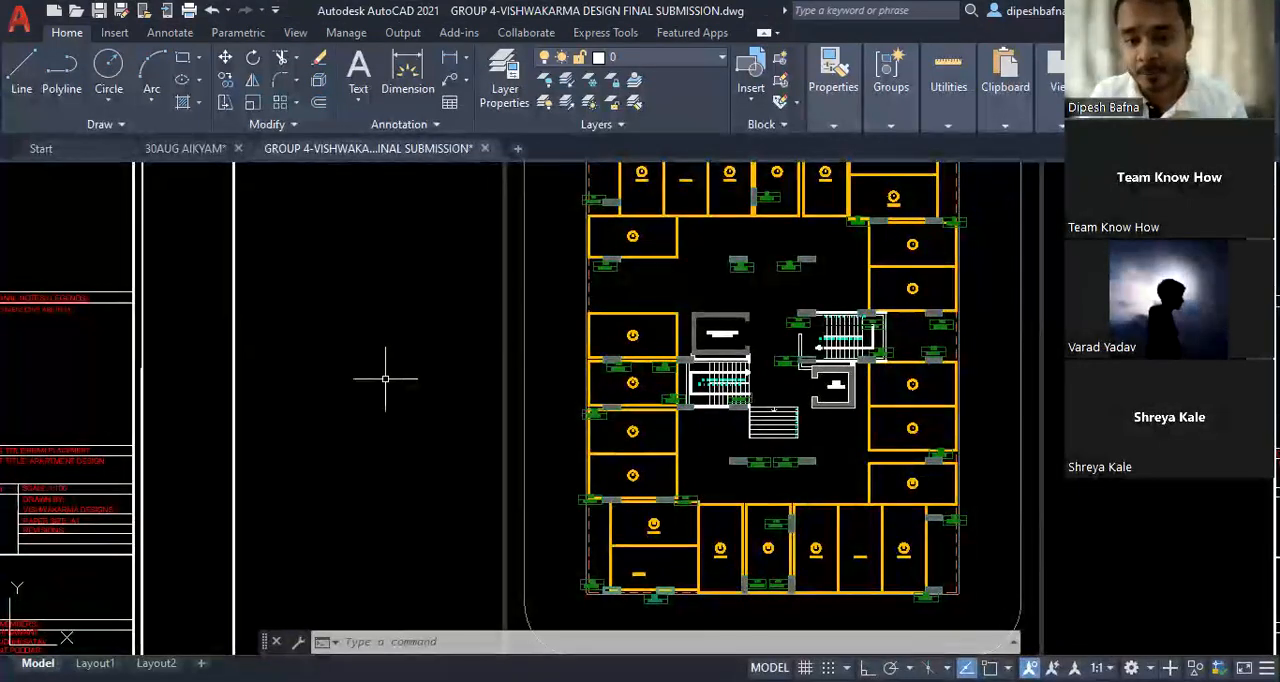
# Zoom out until the row of five plan sheets is fully visible.
pyautogui.scroll(-3)
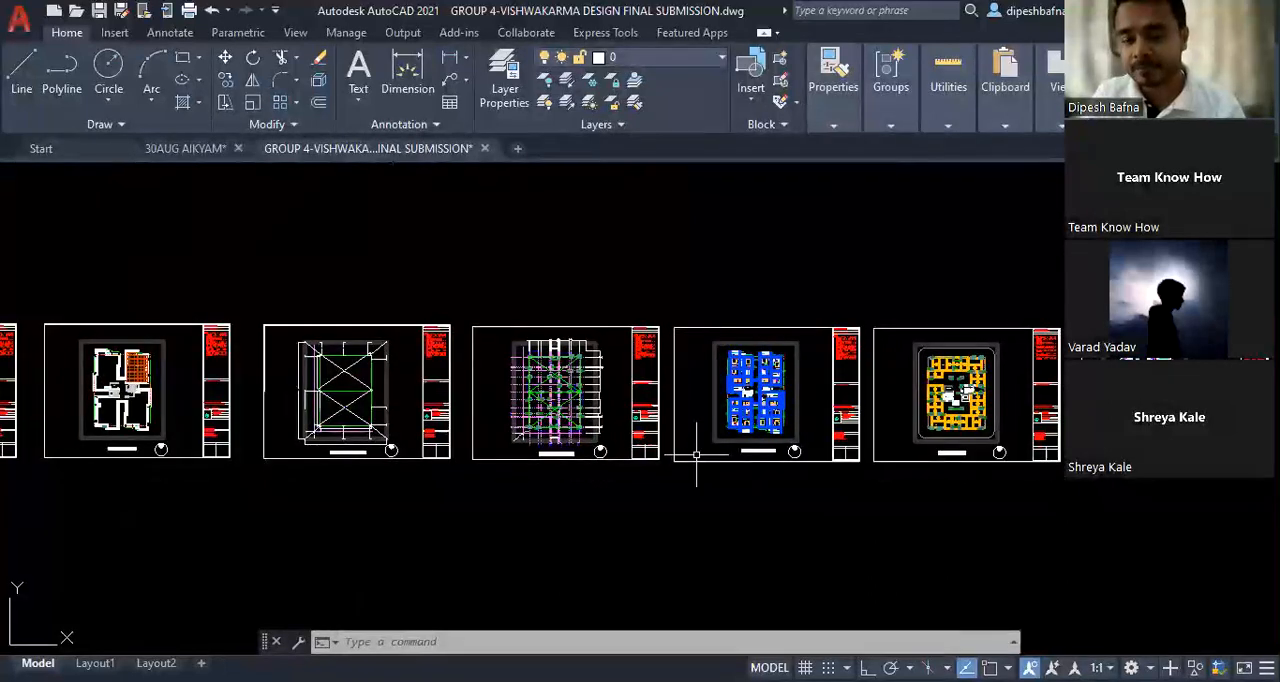
pyautogui.moveTo(684, 590)
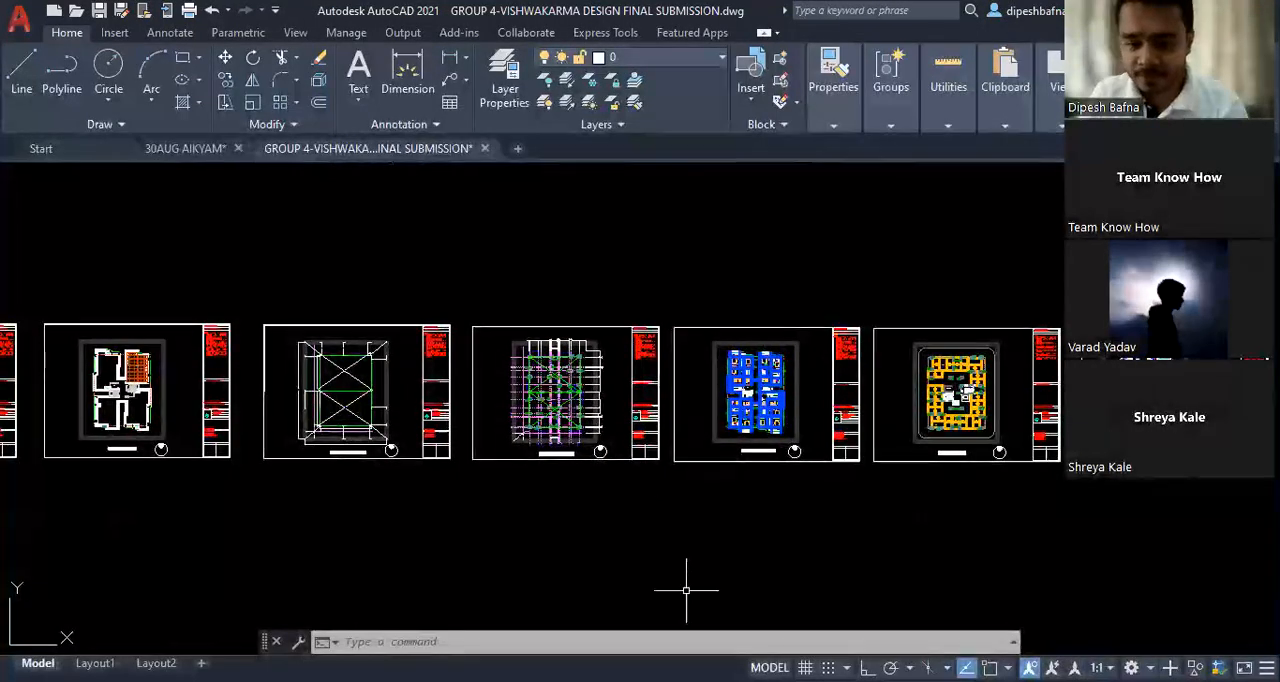
pyautogui.moveTo(684, 608)
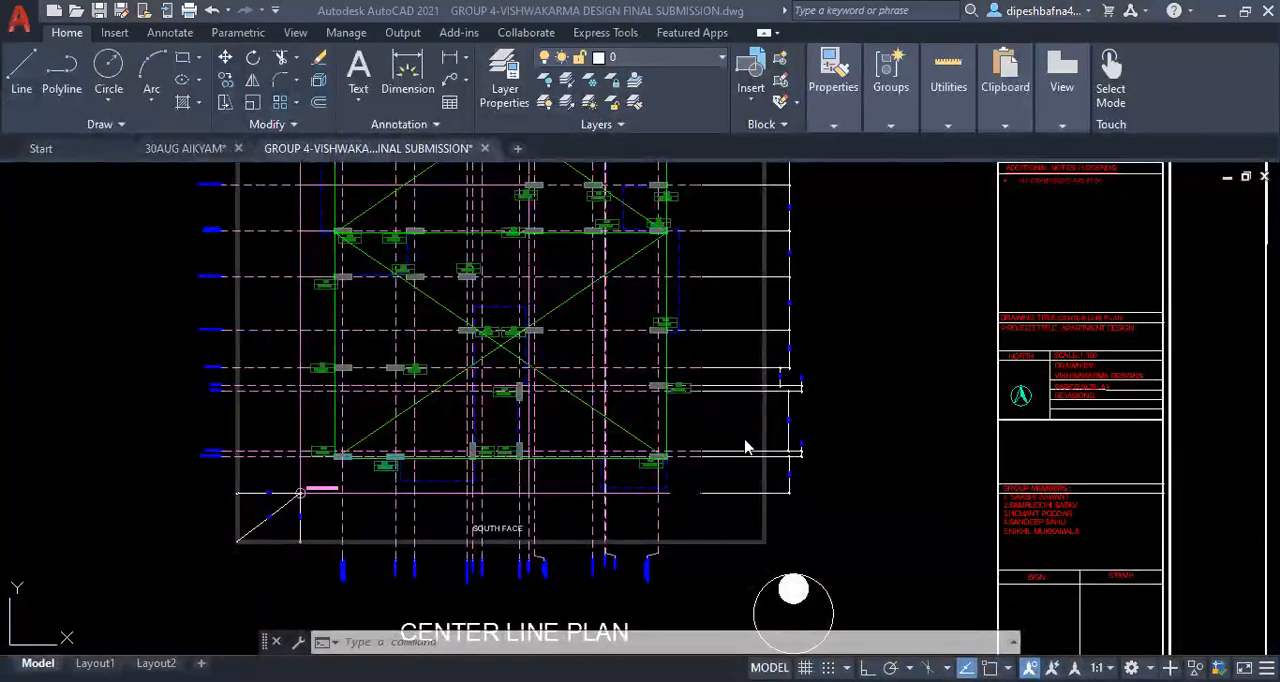
pyautogui.moveTo(352, 576)
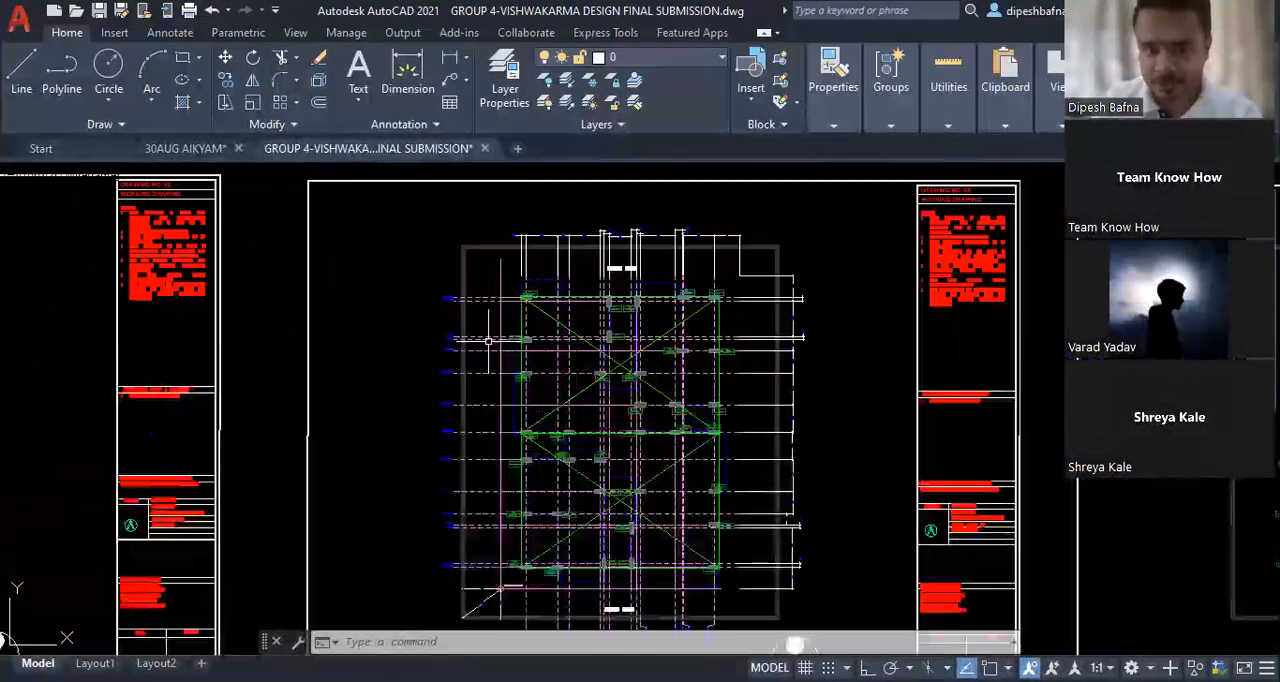
# Zoom from the full sheet into a close-up of the Setting Out Plan.
pyautogui.scroll(-3)
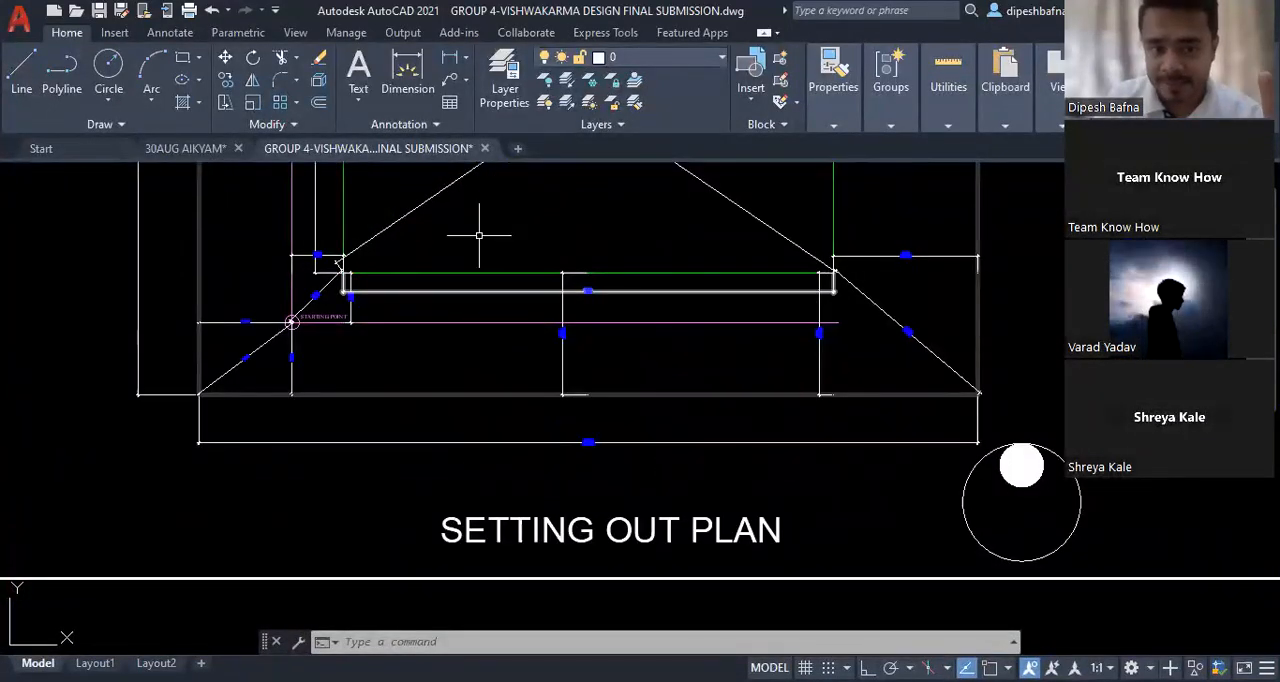
# Zoom to the unit floor plan showing bedrooms, kitchens and toilets.
pyautogui.scroll(-3)
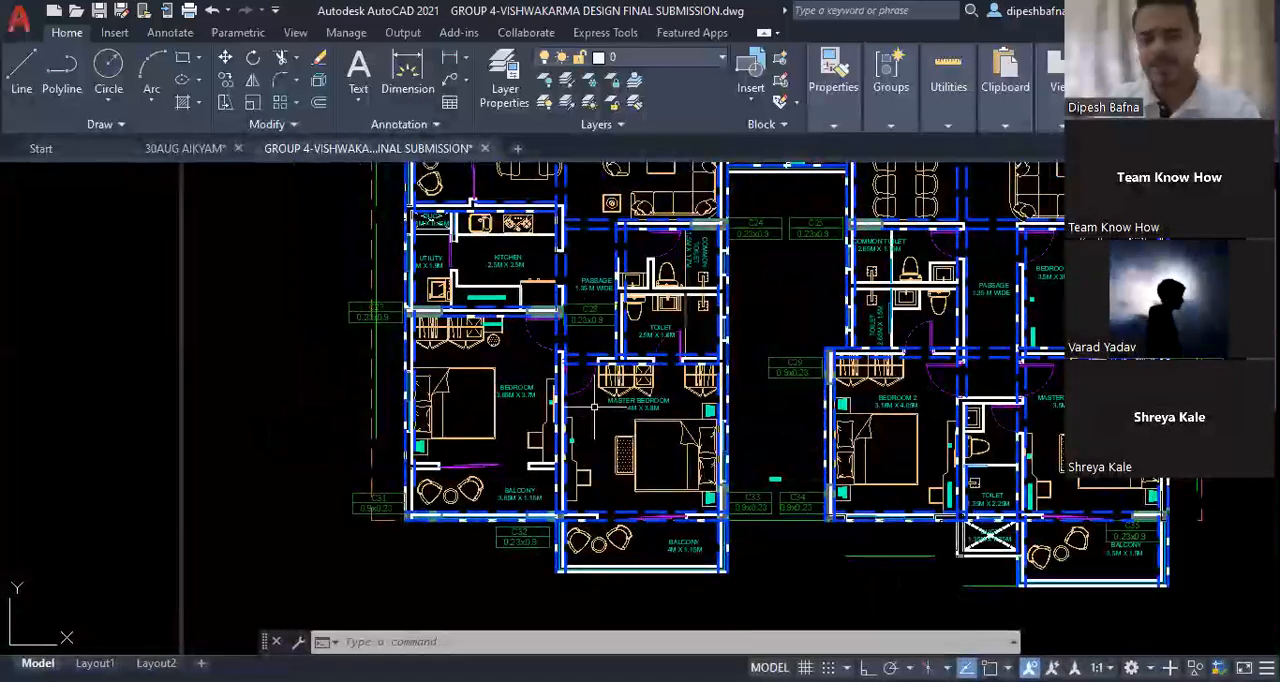
pyautogui.moveTo(668, 604)
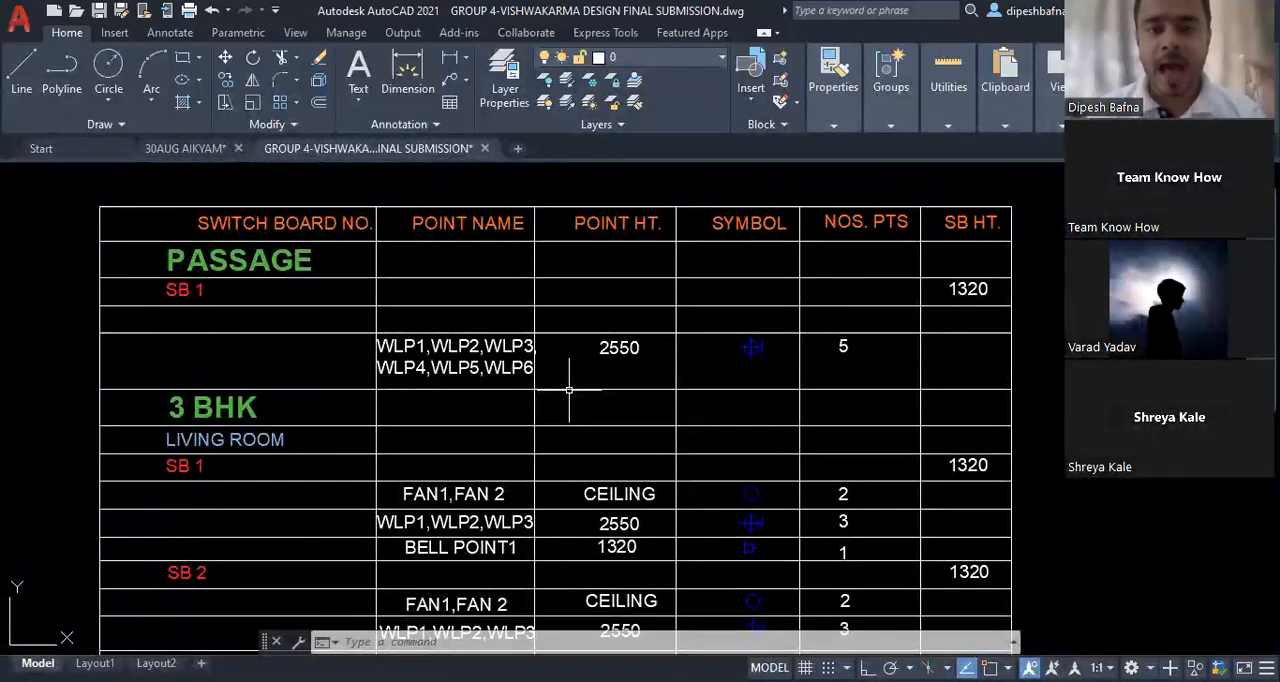
pyautogui.moveTo(496, 432)
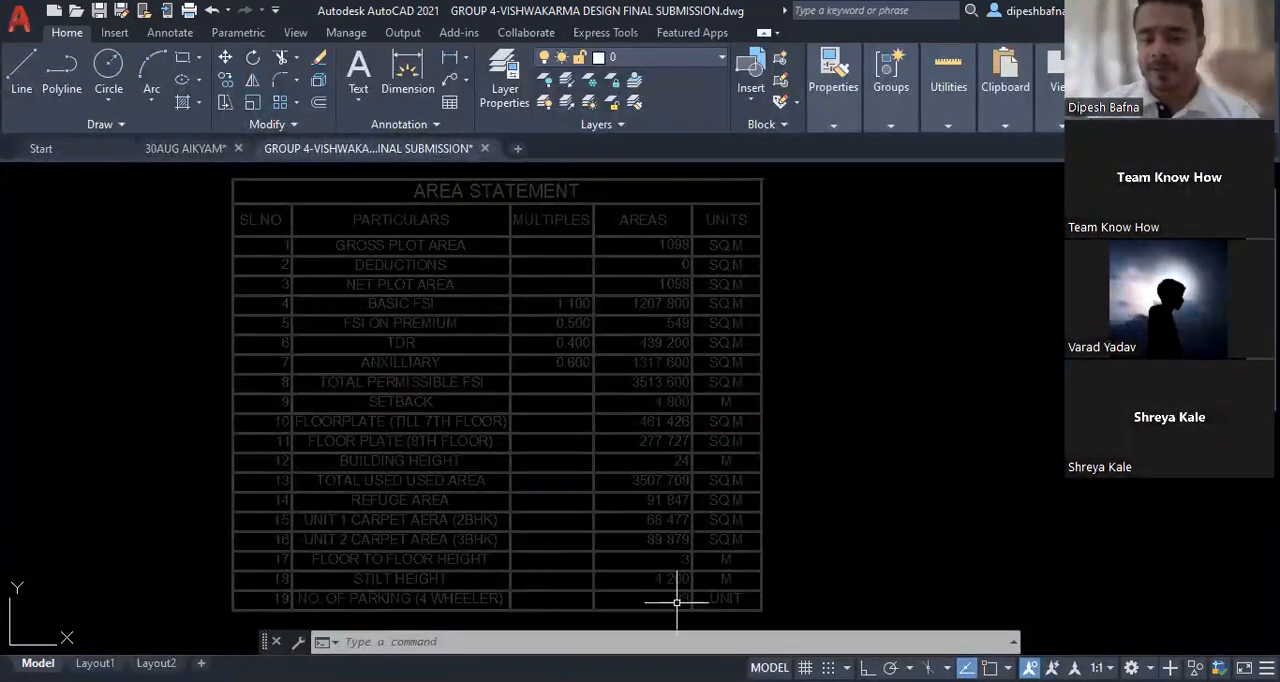
pyautogui.moveTo(920, 350)
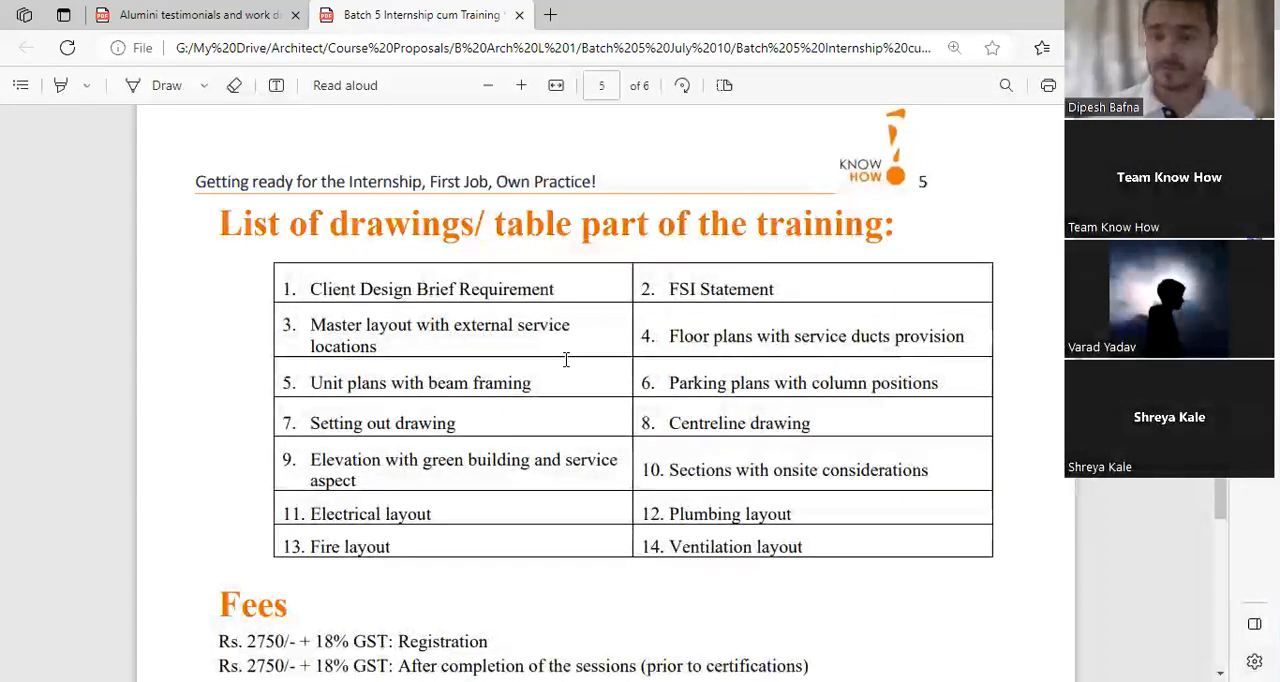
# Highlight the drawings list text including 'plans', then scroll to the trainer profiles and fees.
pyautogui.moveTo(312, 336); pyautogui.dragTo(960, 336)
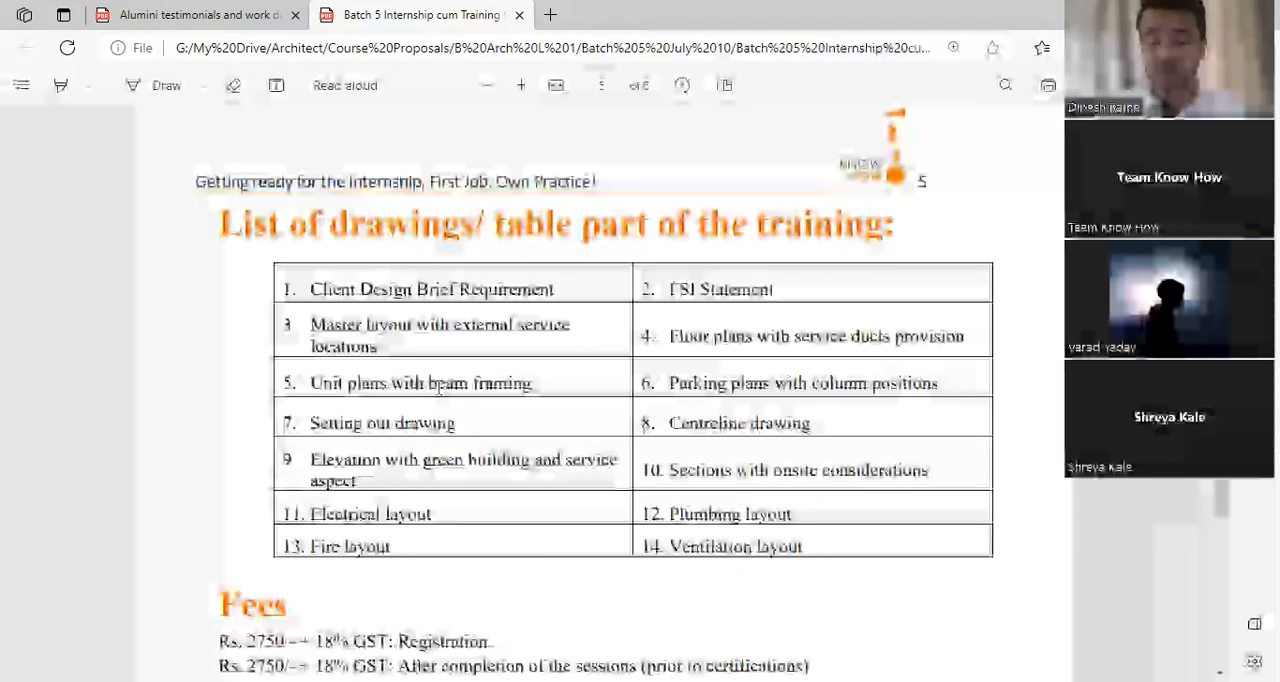
pyautogui.doubleClick(748, 382)
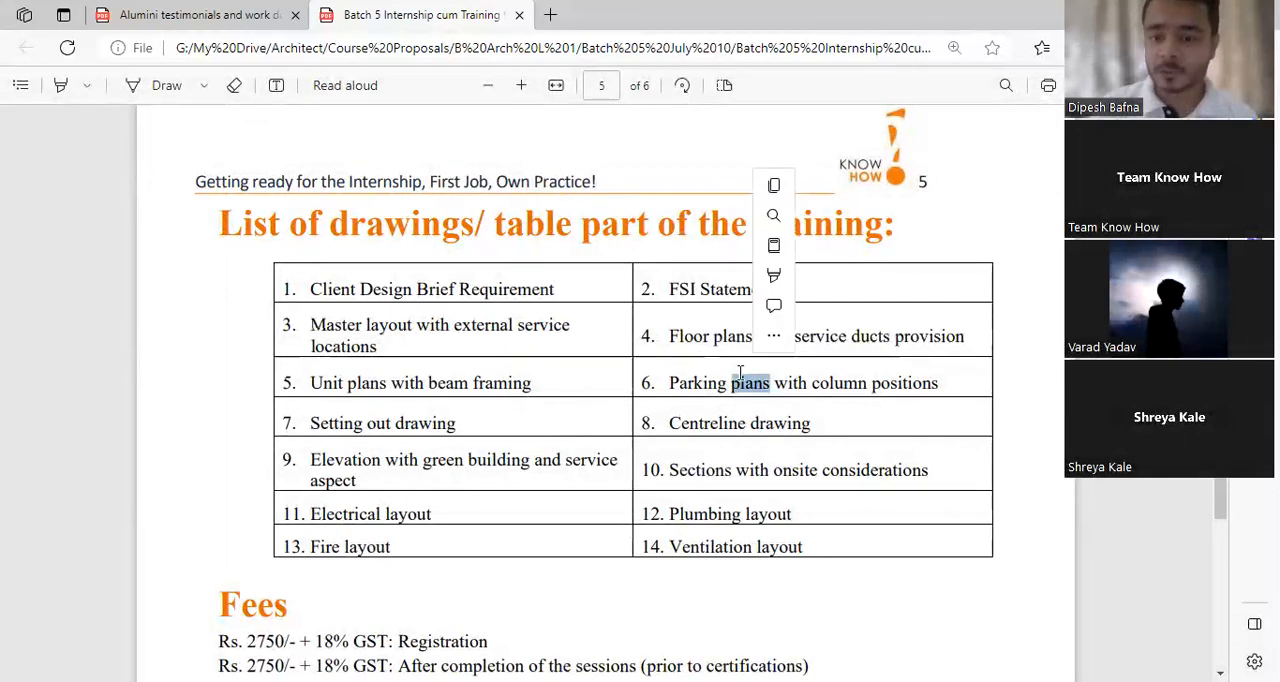
pyautogui.click(688, 590)
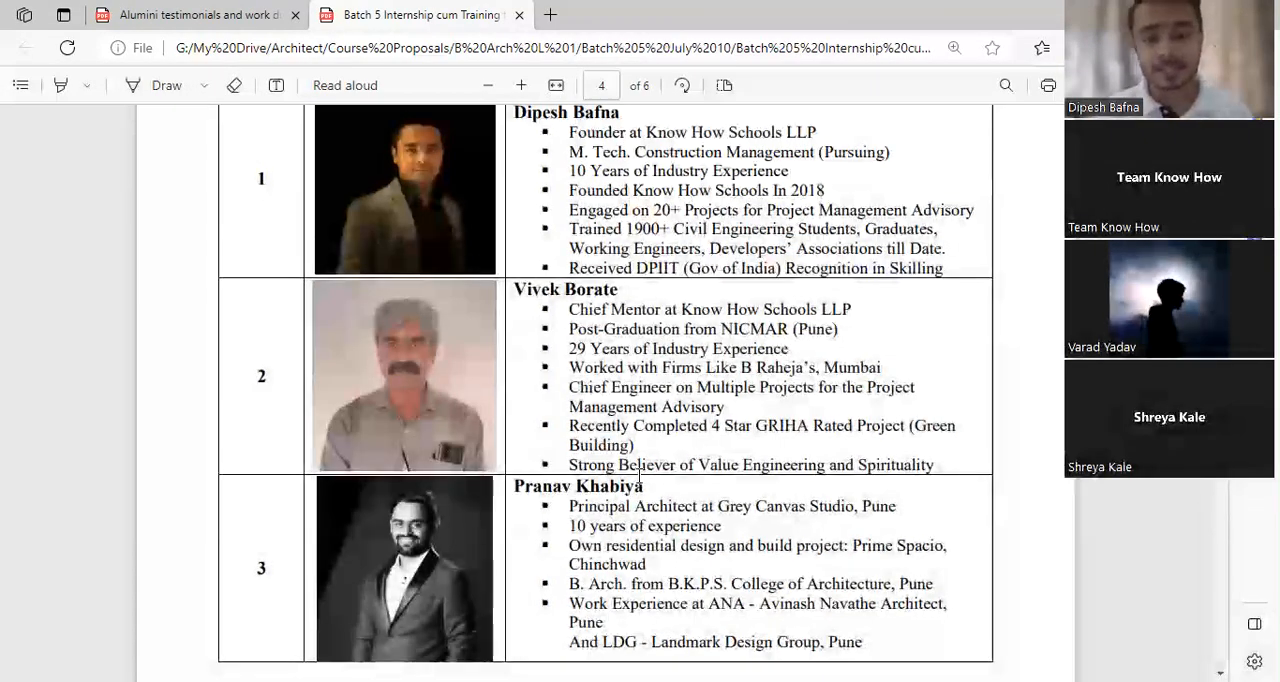
pyautogui.scroll(-3)
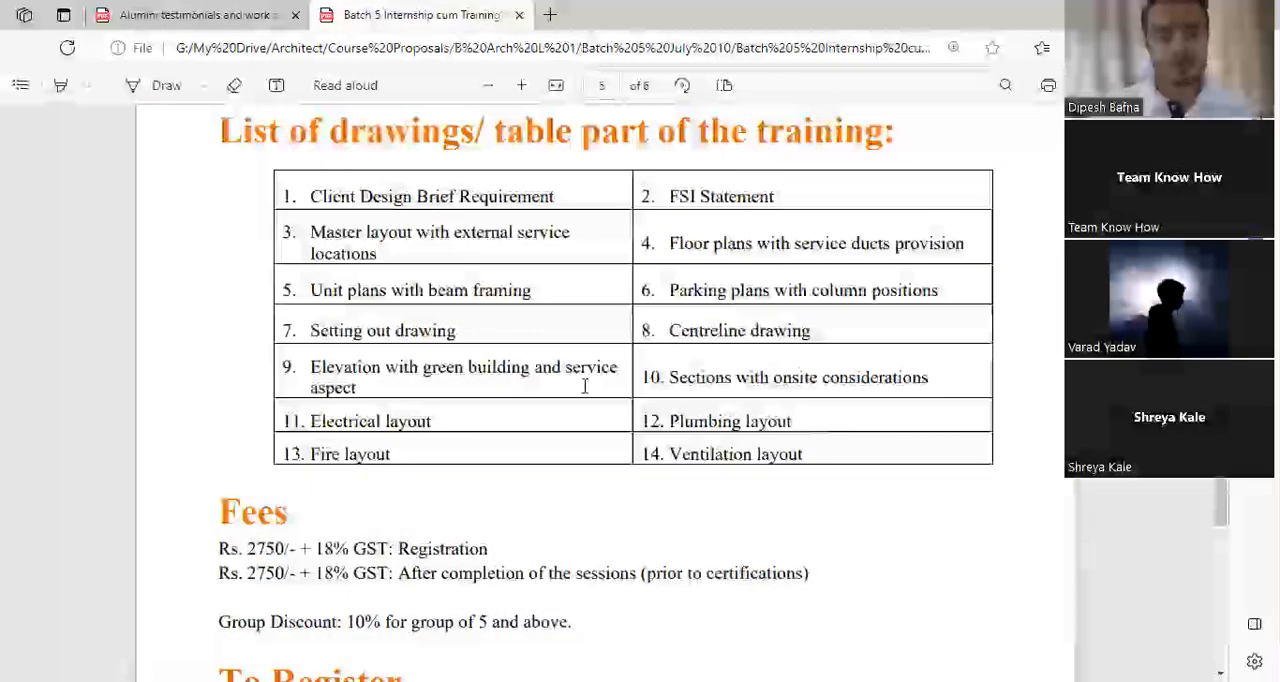
# Switch to the Alumni testimonials PDF and scroll to its page 6 Google Reviews.
pyautogui.scroll(-3)
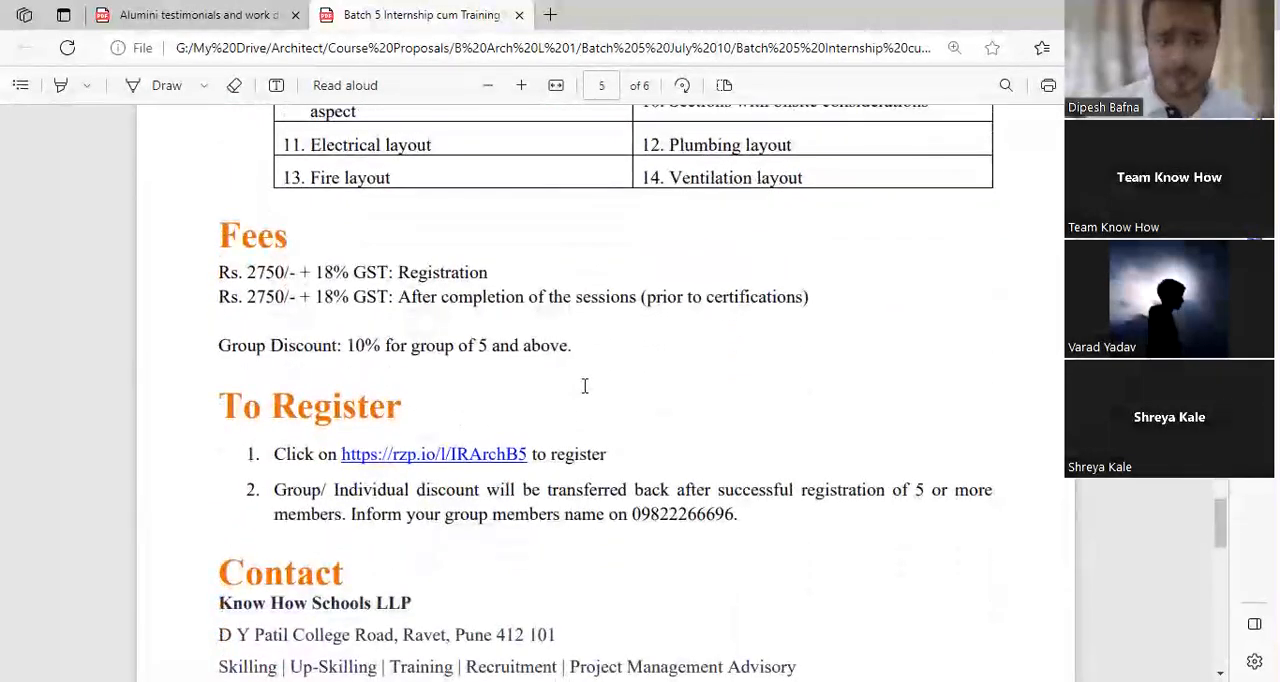
pyautogui.scroll(-3)
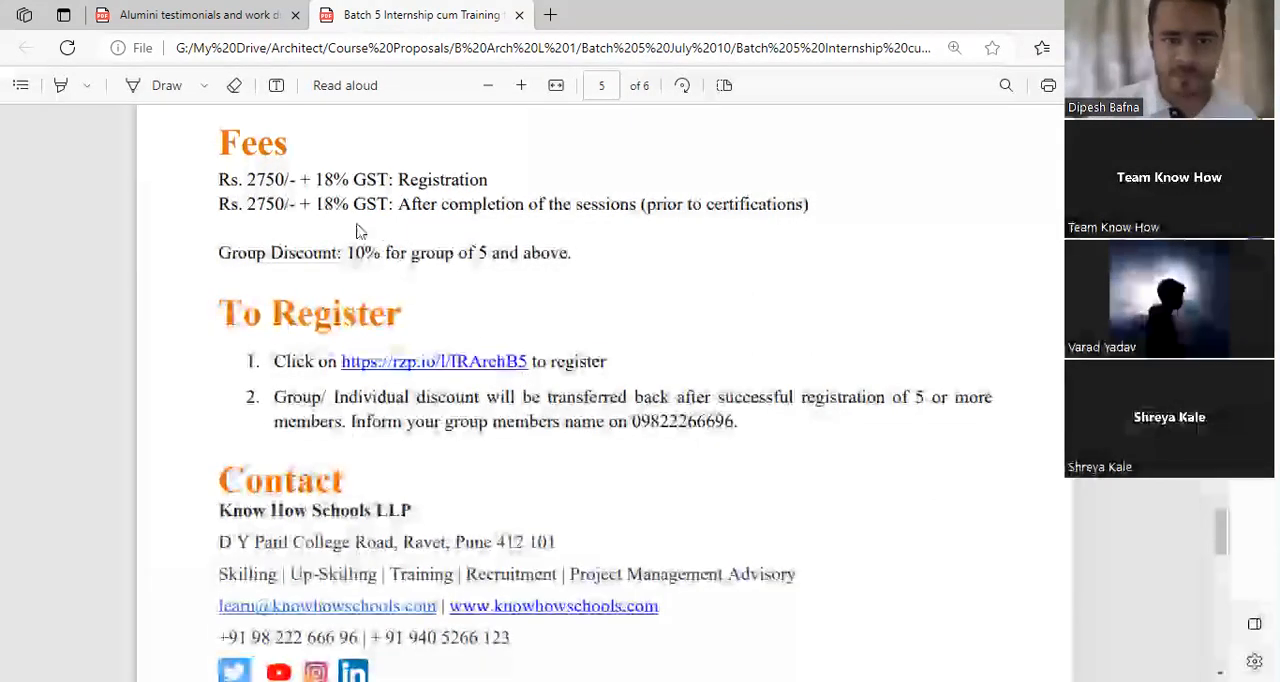
pyautogui.doubleClick(328, 180)
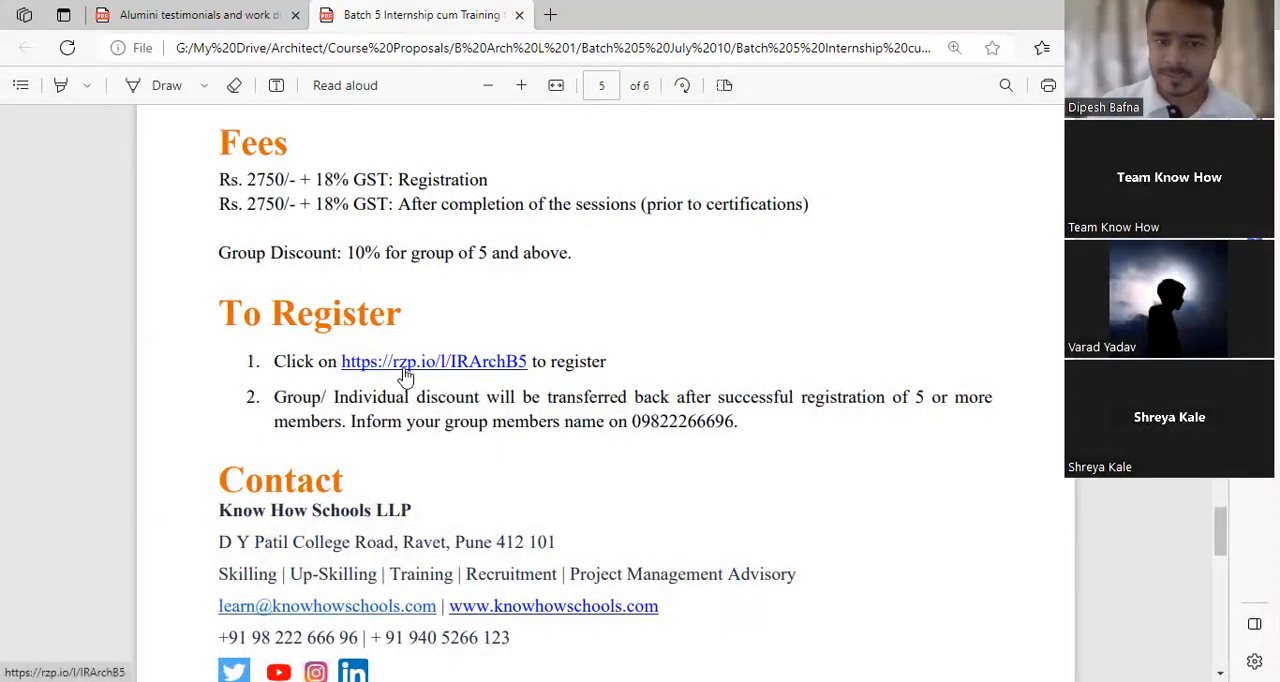
pyautogui.scroll(-3)
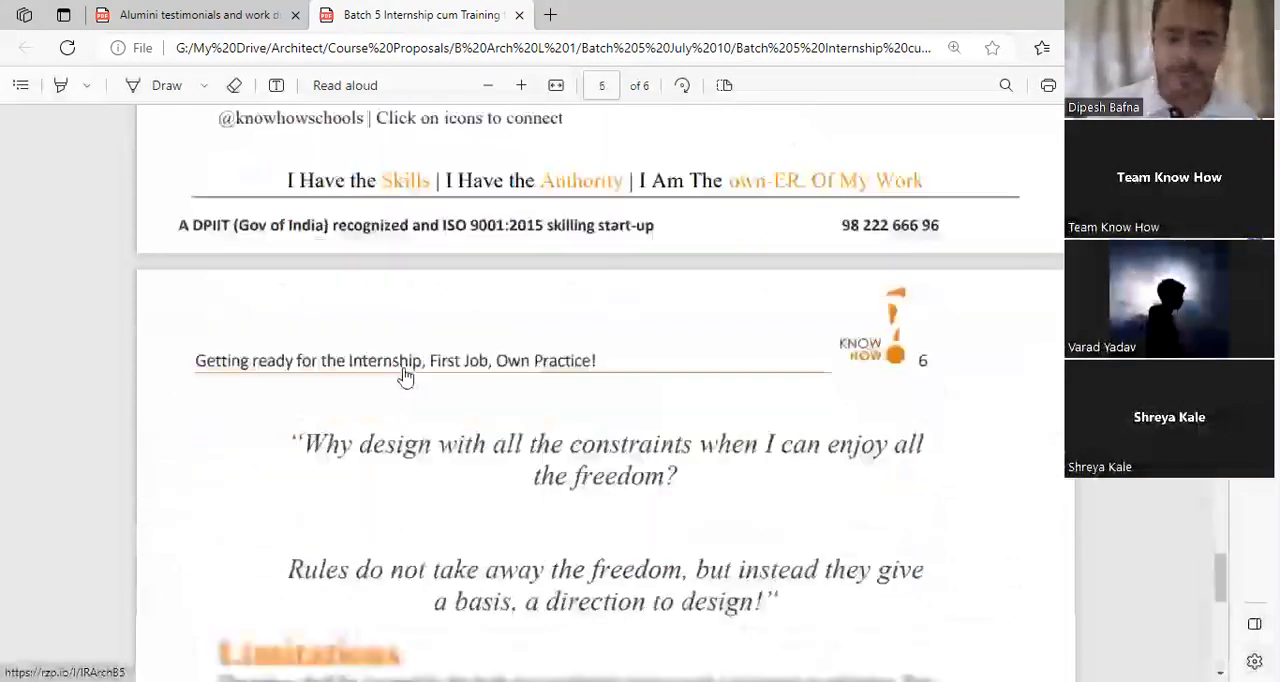
pyautogui.scroll(-3)
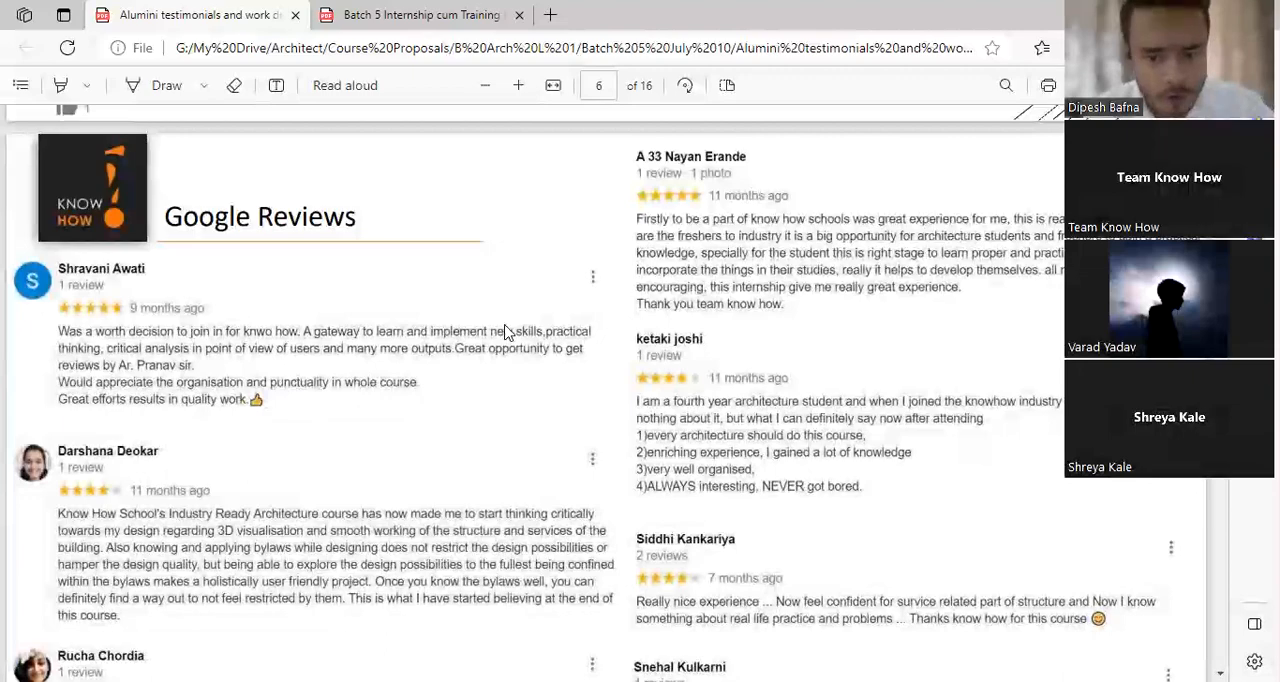
# Scroll to the final page 16 with Know How Schools LLP contact details.
pyautogui.scroll(-3)
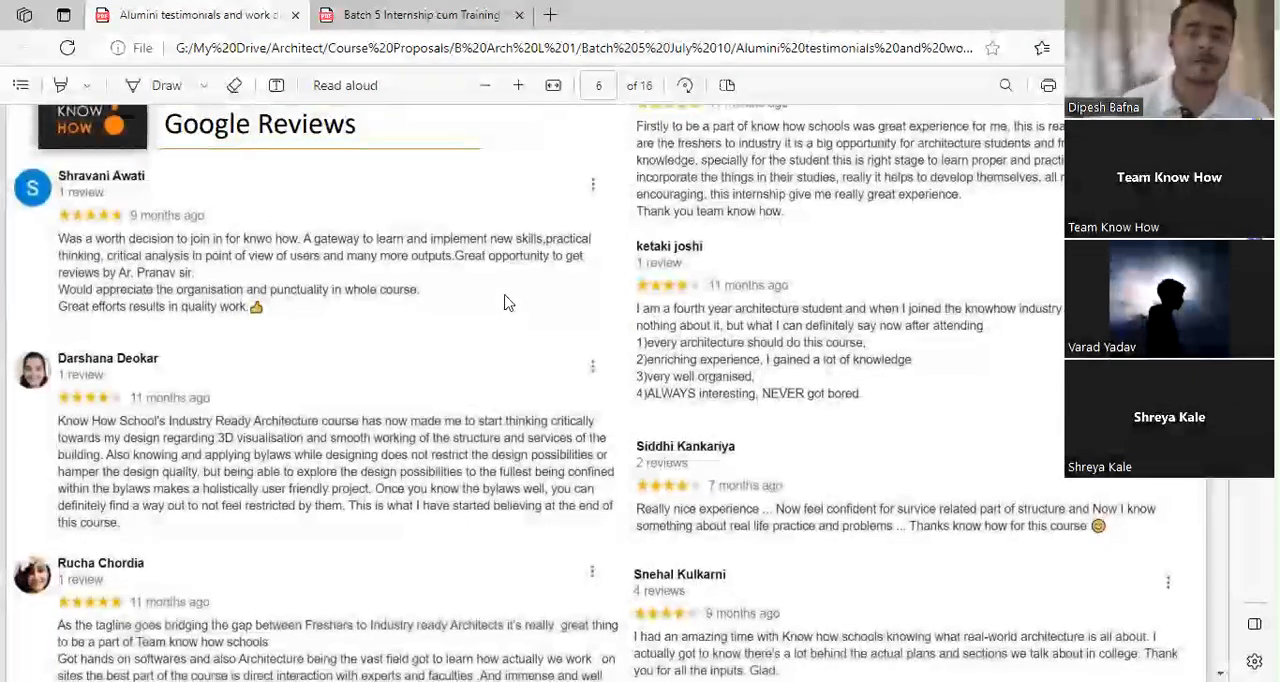
pyautogui.scroll(-3)
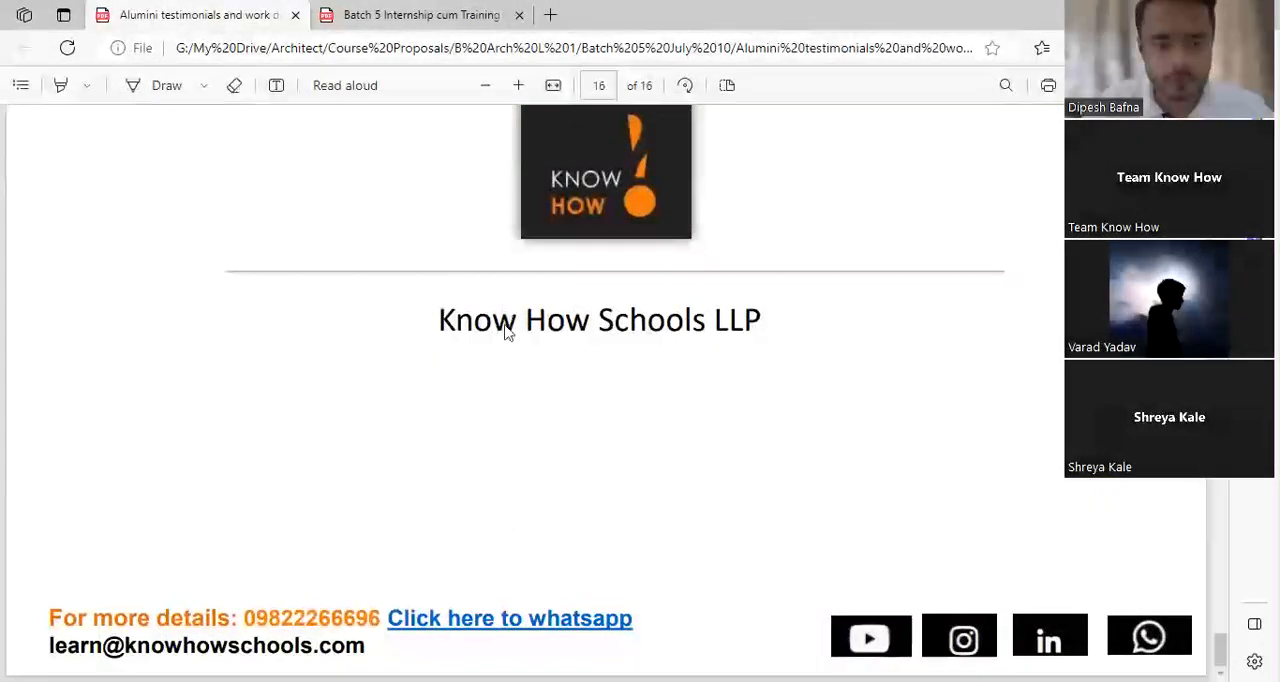
# Go back to page 15 with the fee table, upcoming batch dates and registration steps.
pyautogui.doubleClick(312, 618)
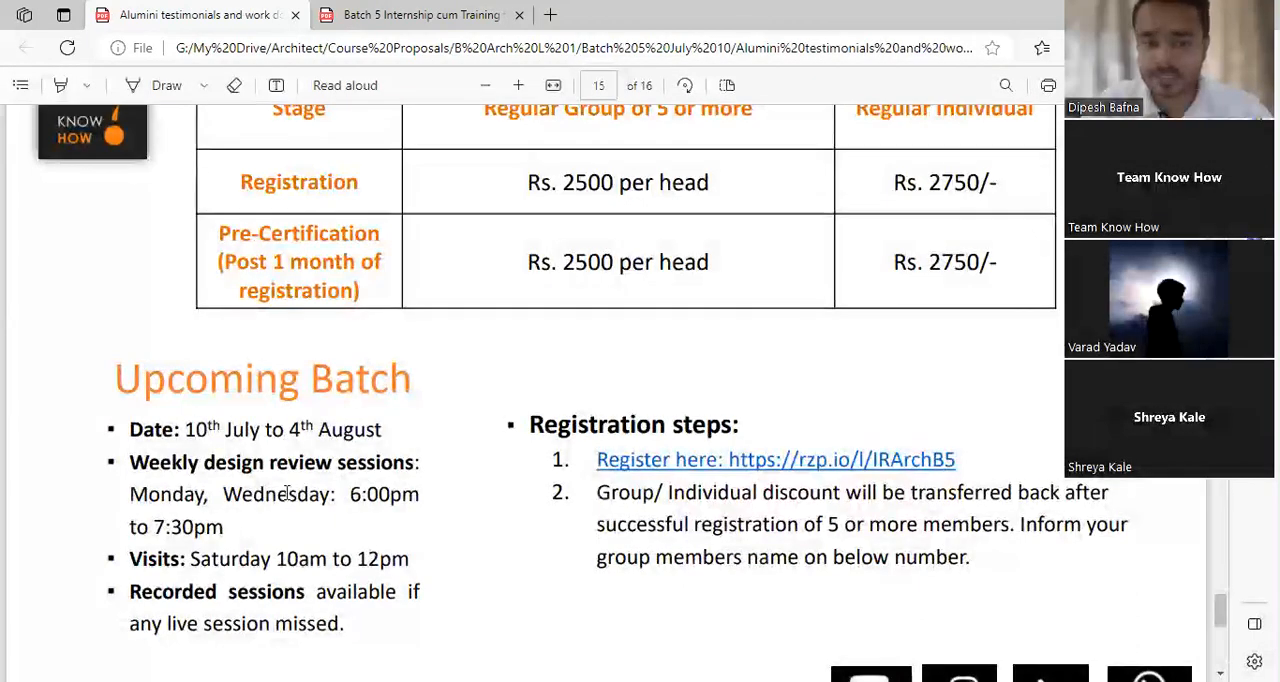
# Highlight the 'Monday, Wednesday' session days and scroll to the page 14 consultant list.
pyautogui.moveTo(160, 494); pyautogui.dragTo(350, 494)
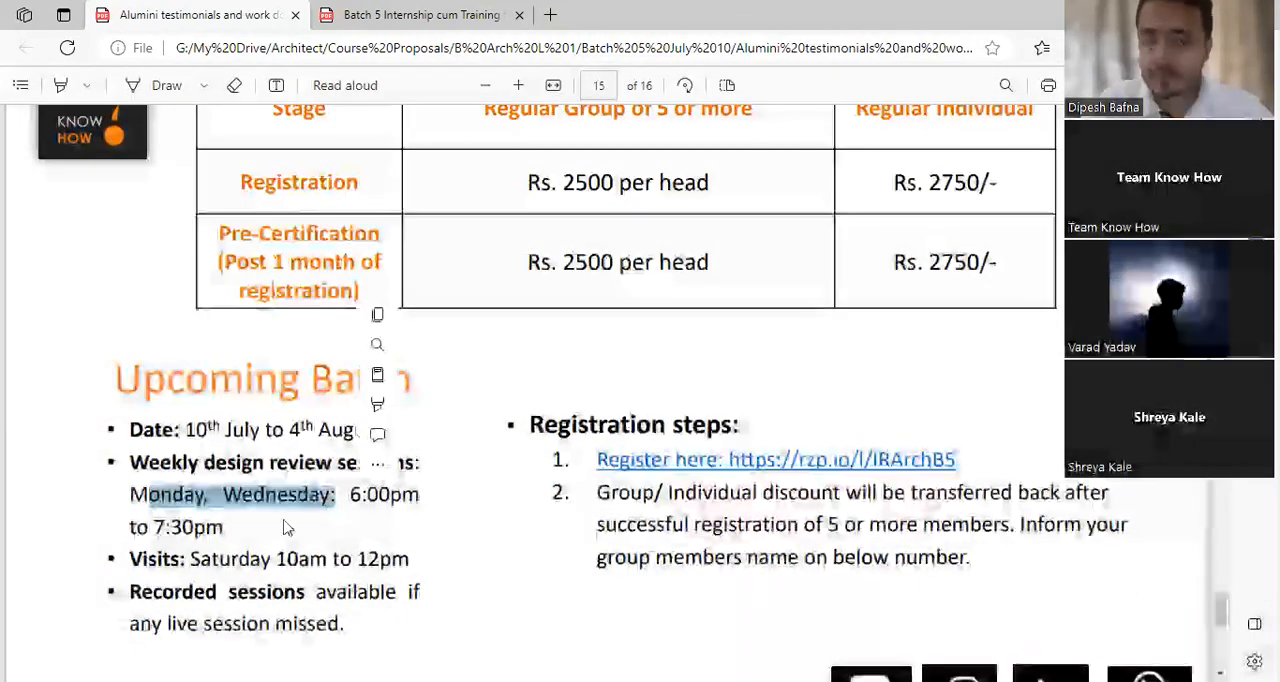
pyautogui.scroll(-3)
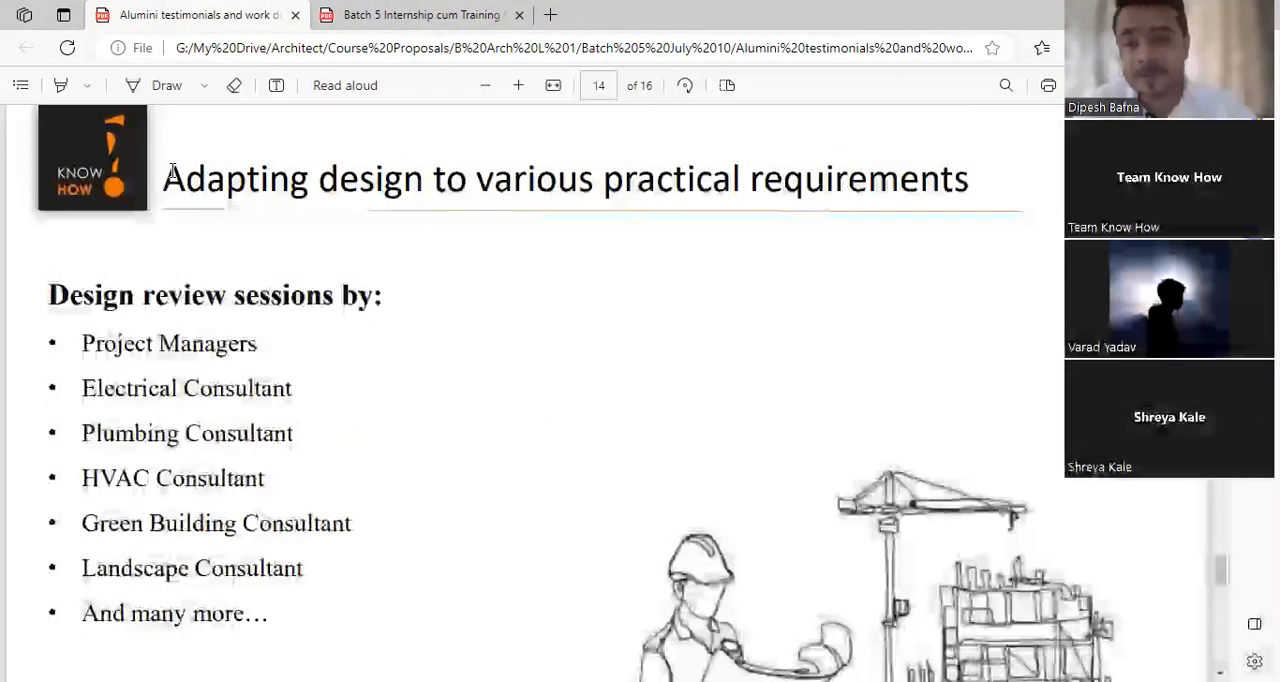
# Highlight the 'Project Managers' entry and scroll to the closing Know How Schools LLP contact page.
pyautogui.moveTo(164, 178); pyautogui.dragTo(956, 178)
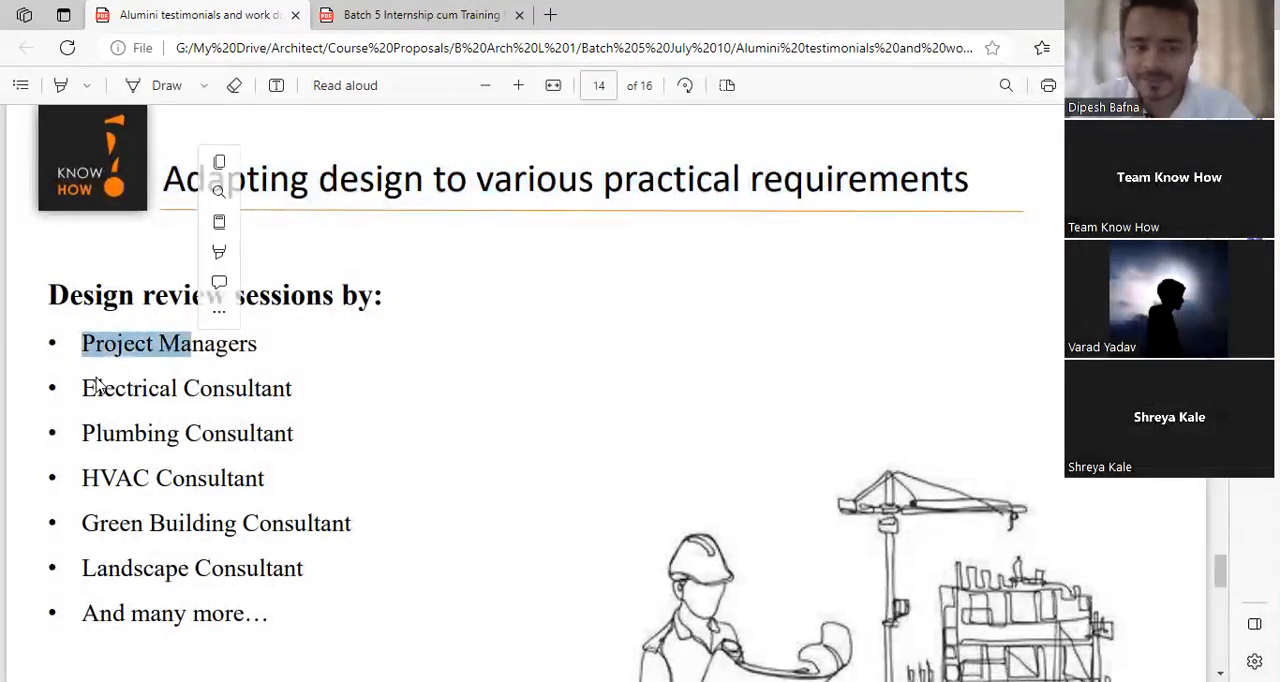
pyautogui.doubleClick(128, 388)
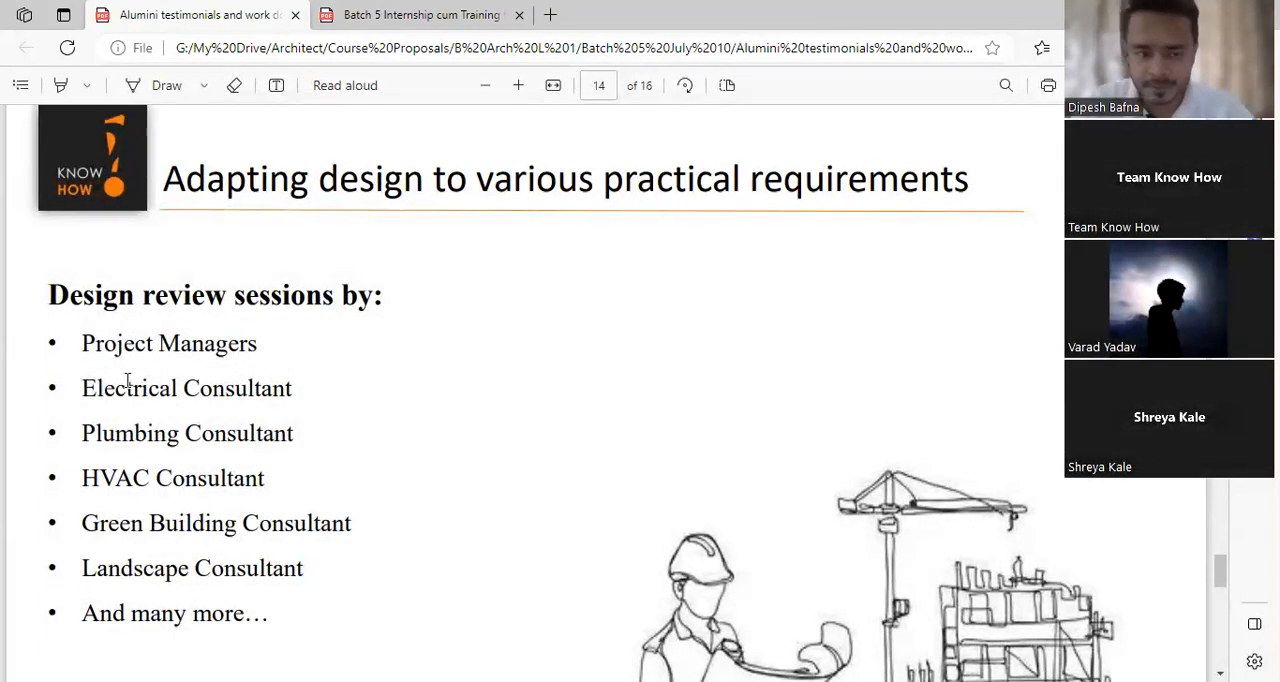
pyautogui.scroll(-3)
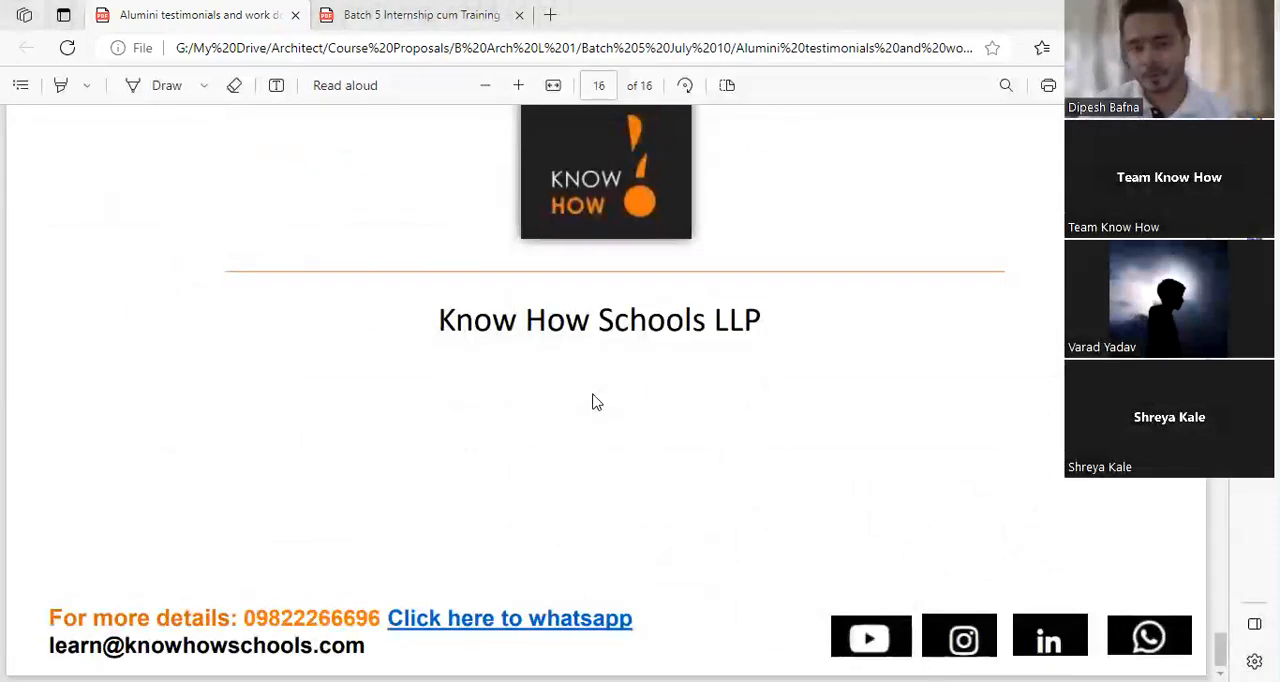
pyautogui.scroll(-3)
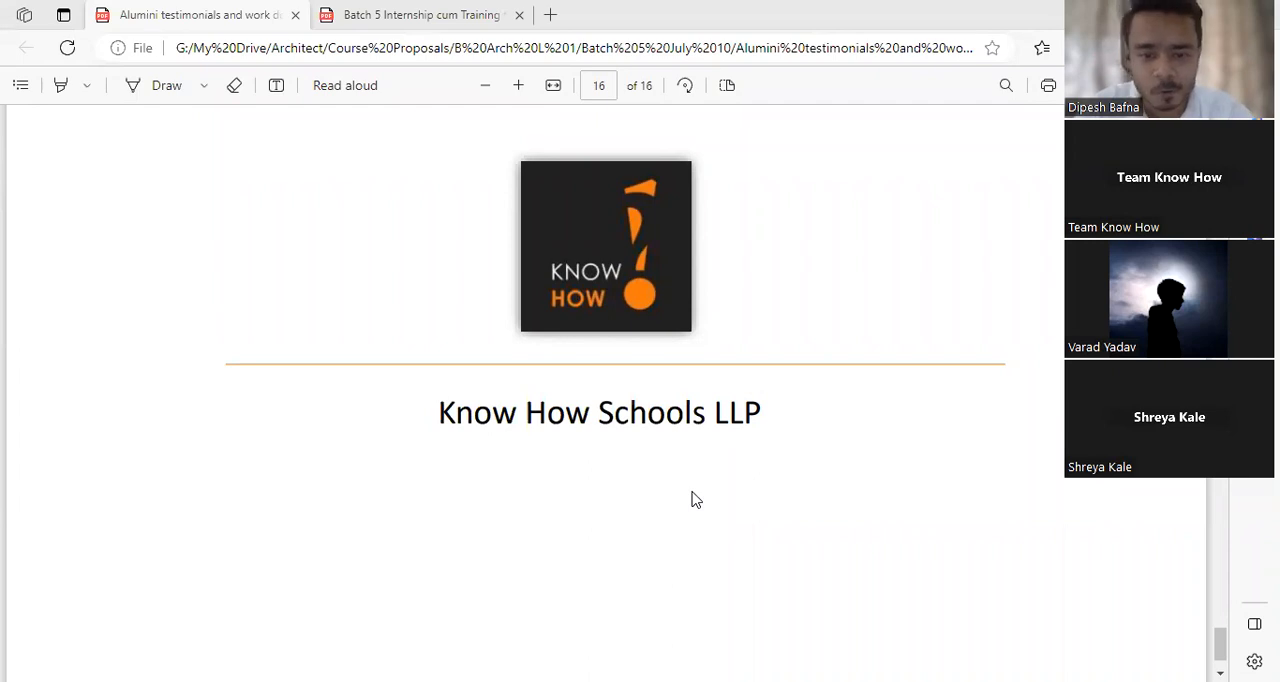
pyautogui.moveTo(676, 532)
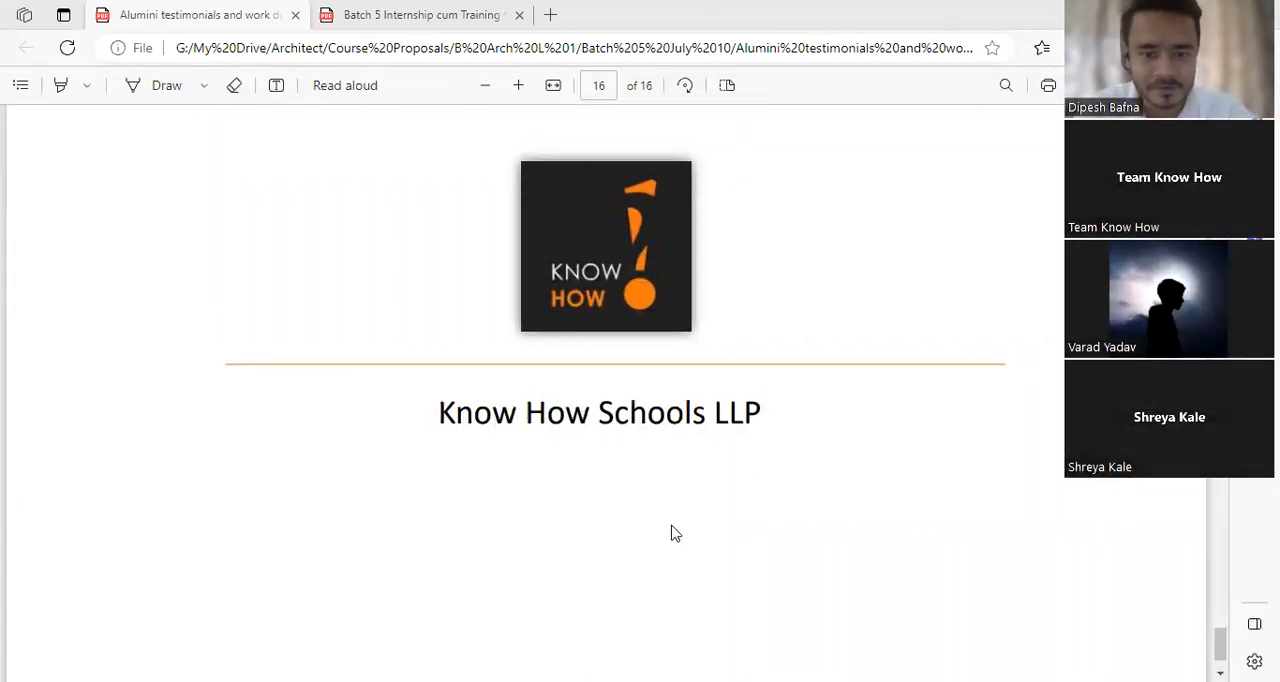